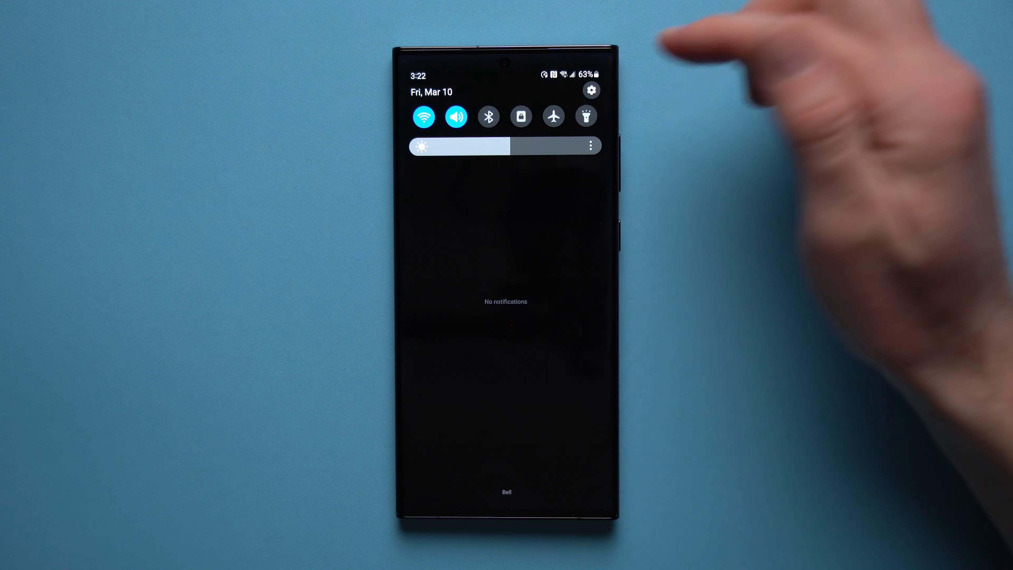
# - Go from the quick panel's Settings gear into the Security and privacy page
pyautogui.click(590, 90)
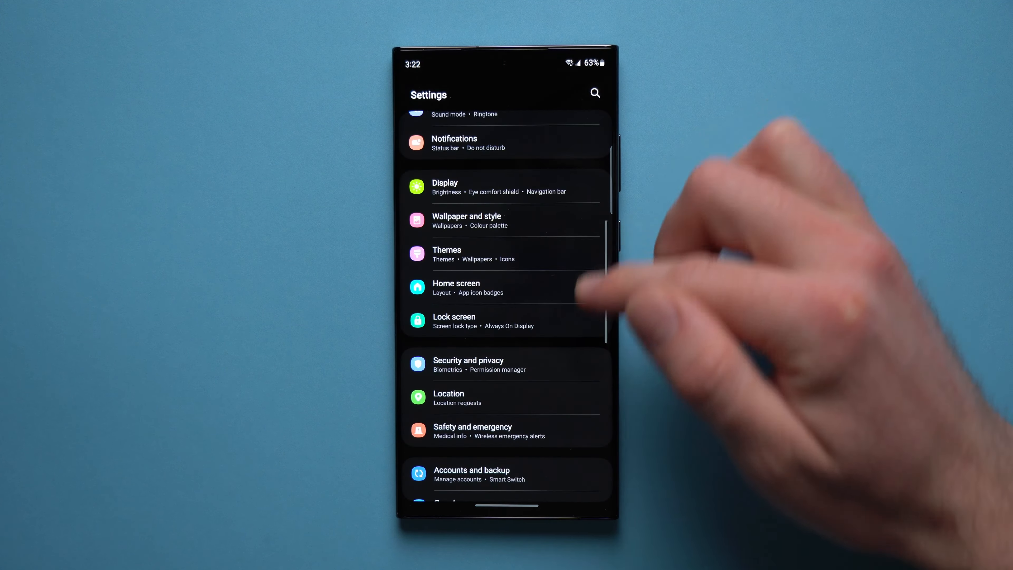
pyautogui.click(468, 360)
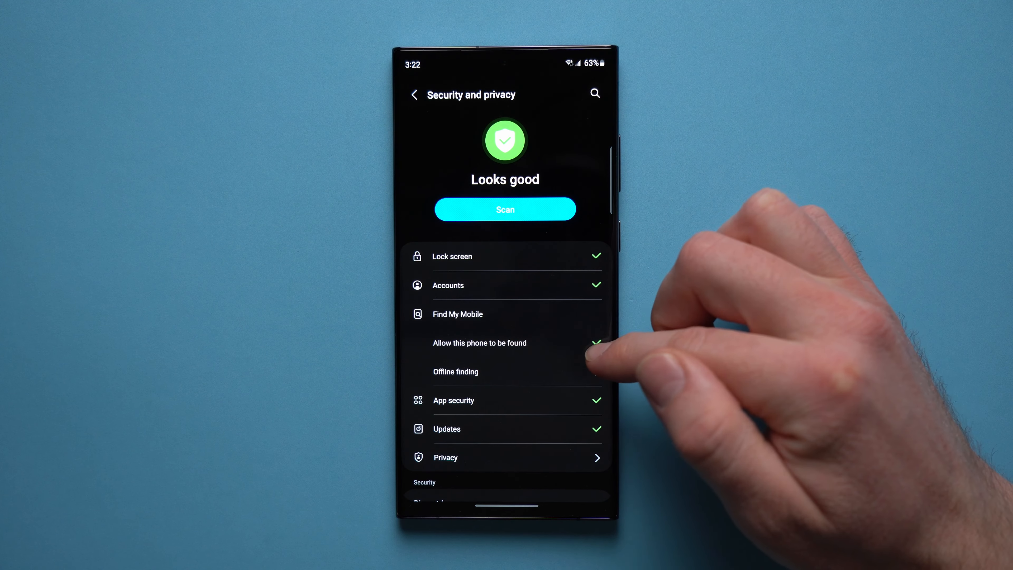
# - Enter the Find My Mobile page showing phone finding and offline finding on
pyautogui.click(457, 314)
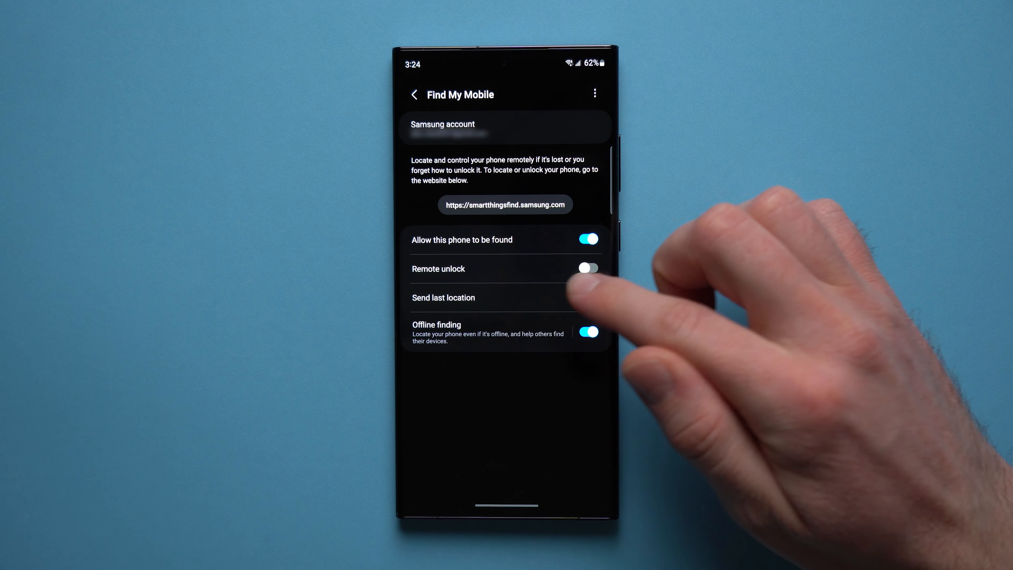
# - View the Offline finding detail page with offline finding on and location encryption off
pyautogui.click(587, 298)
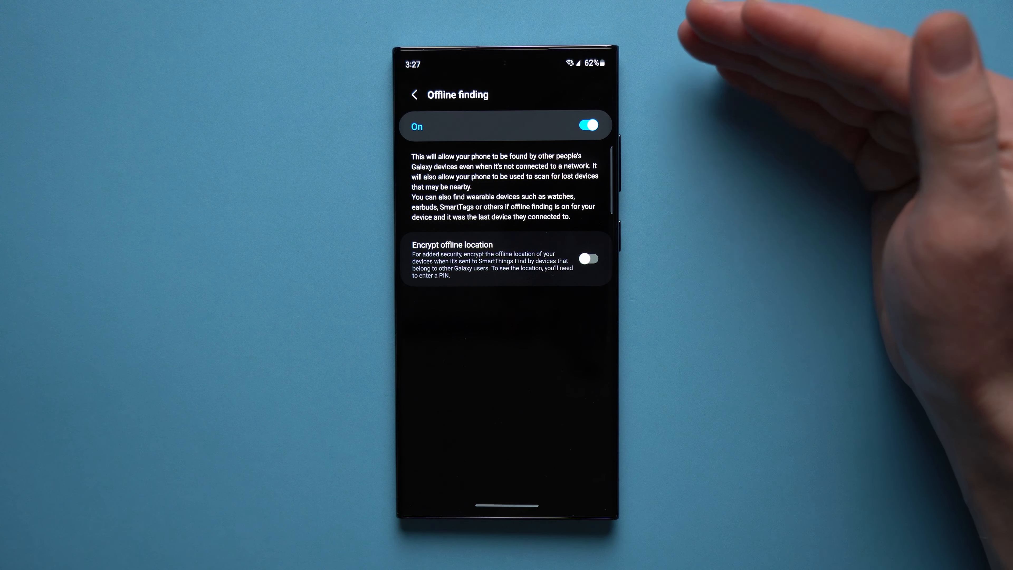
# - Go back to the Find My Mobile page, where Send last location now shows on
pyautogui.click(414, 95)
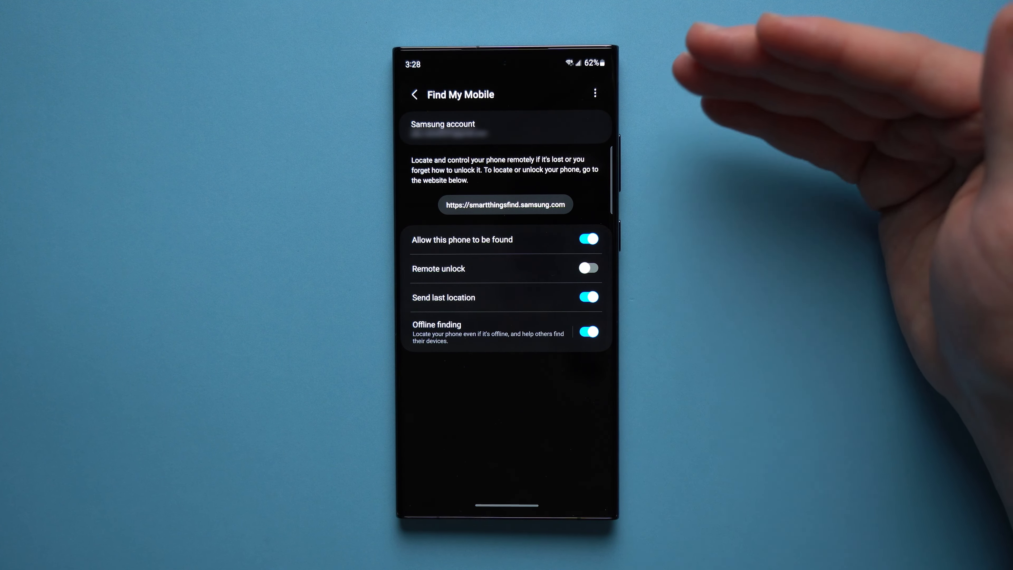
pyautogui.moveTo(742, 239)
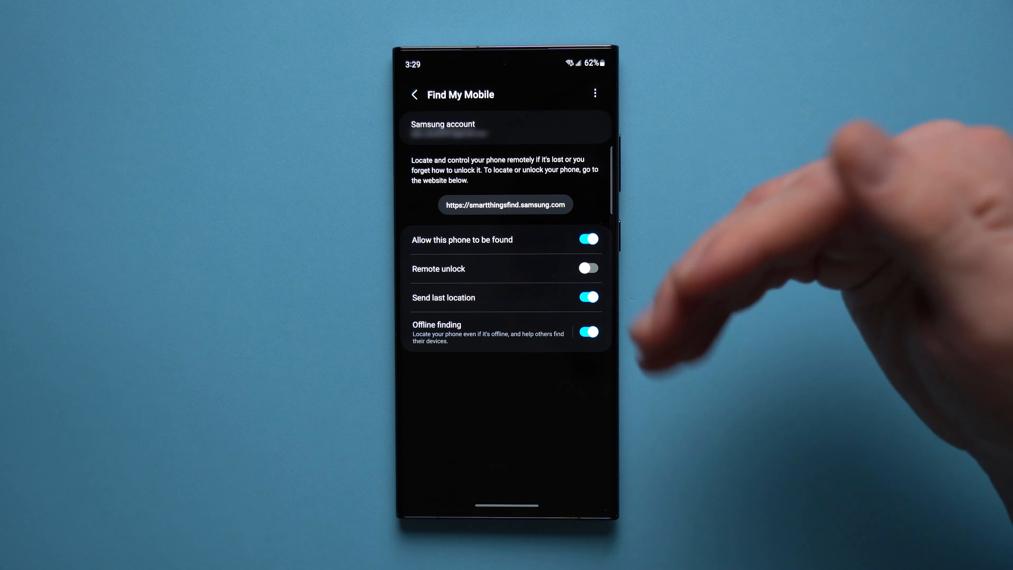
pyautogui.moveTo(562, 129)
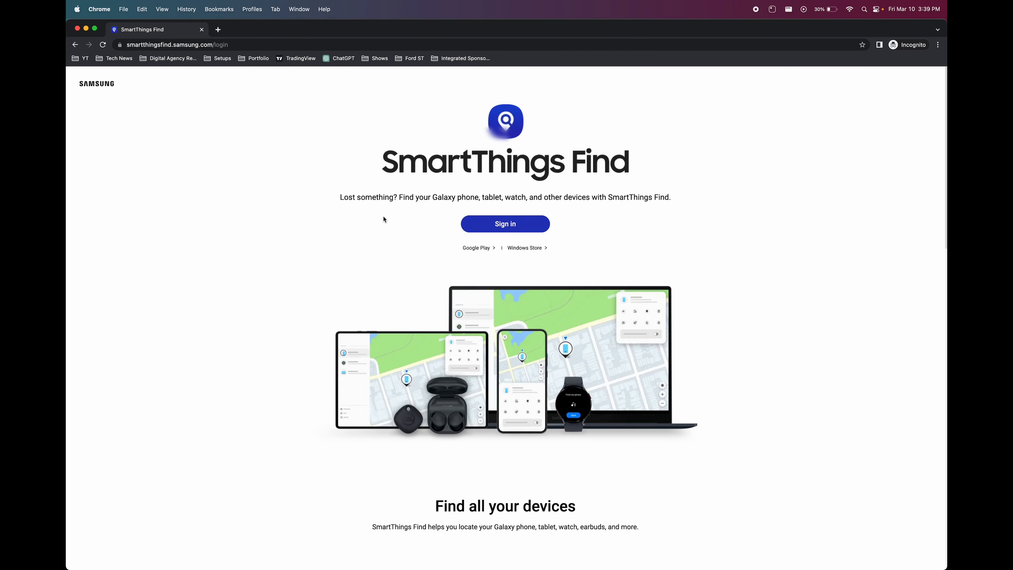
pyautogui.moveTo(465, 222)
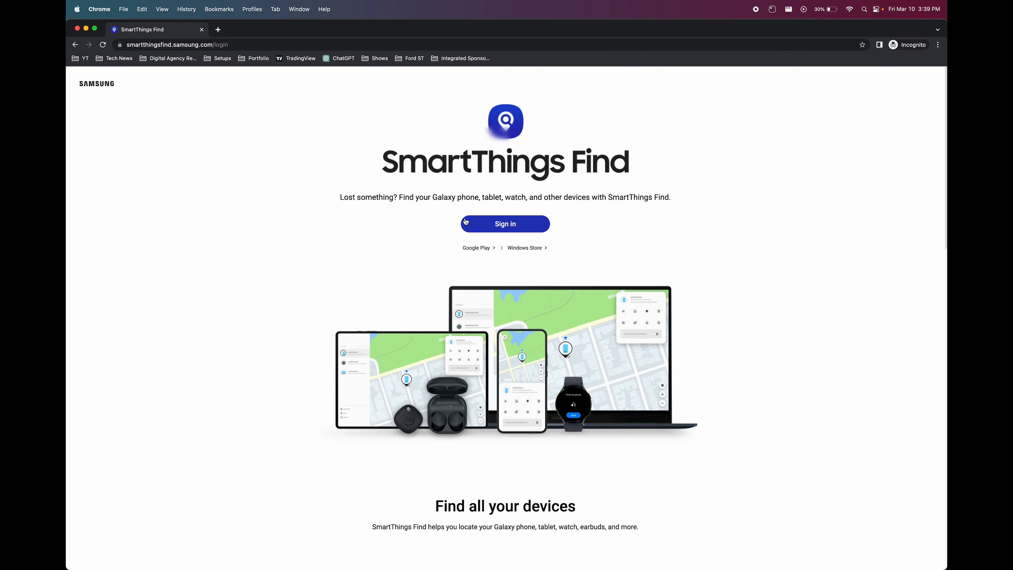
# - Sign in to SmartThings Find so the Galaxy S23 Ultra appears on the map
pyautogui.click(505, 223)
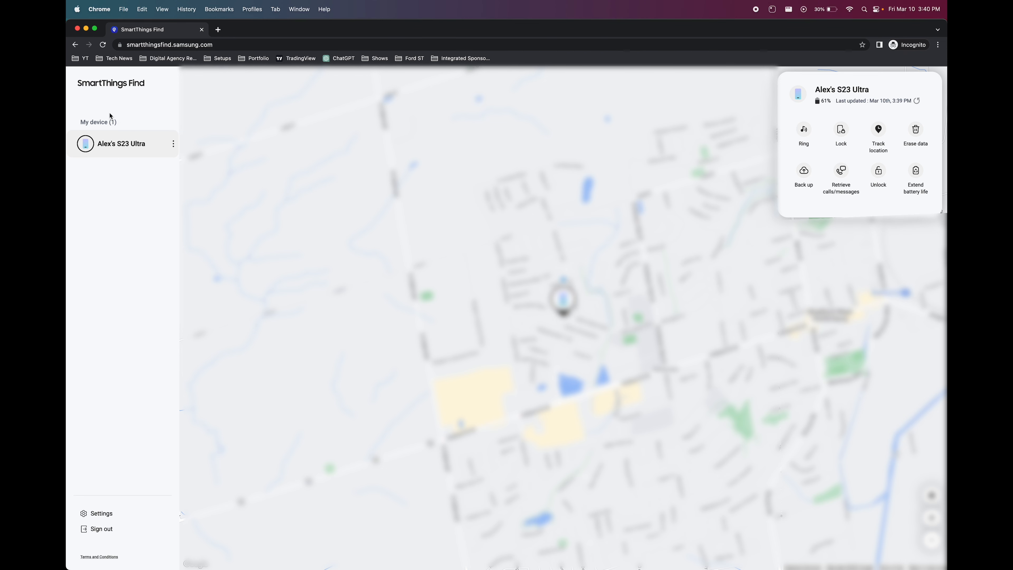
pyautogui.moveTo(126, 183)
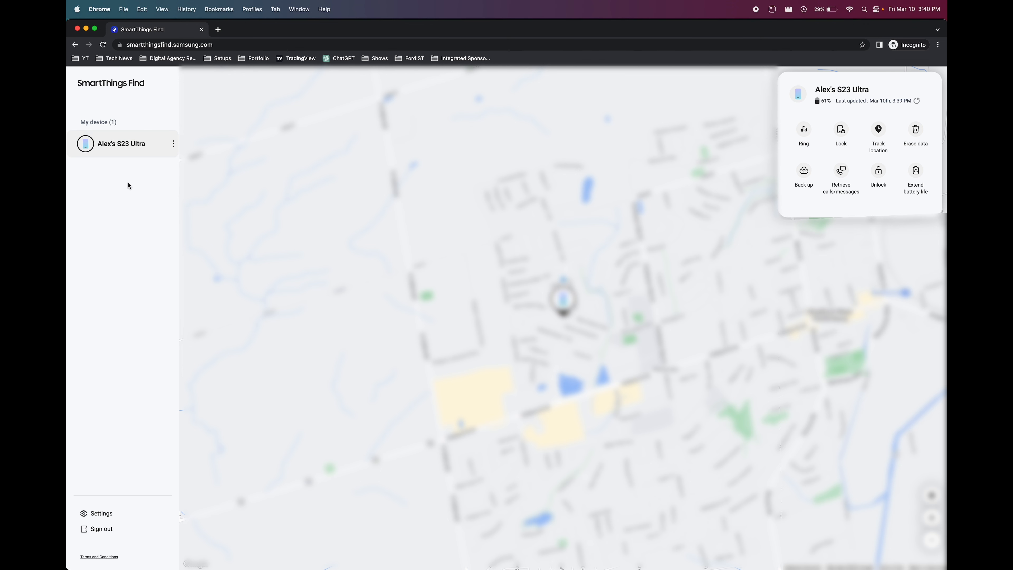
pyautogui.moveTo(118, 175)
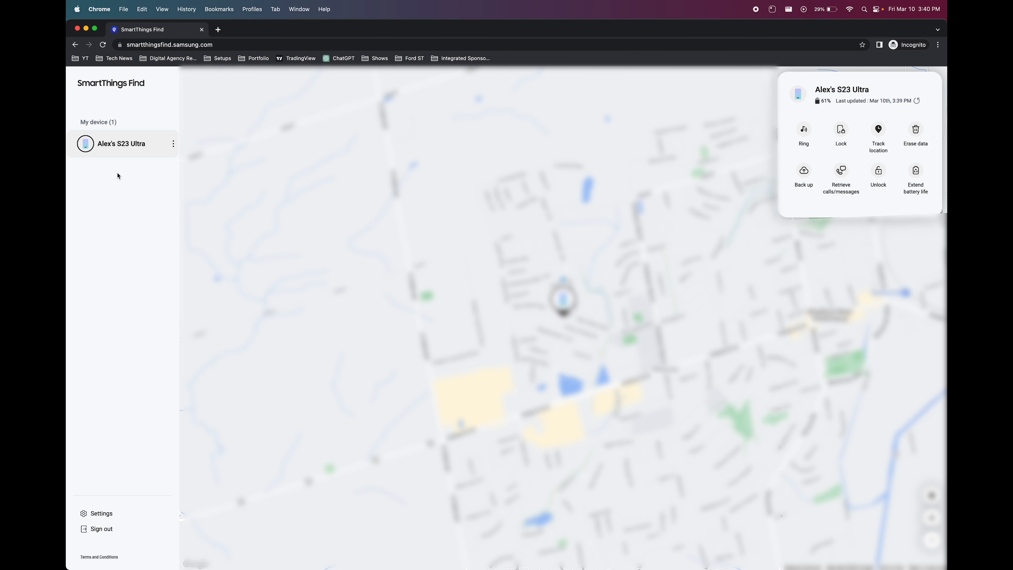
pyautogui.moveTo(72, 245)
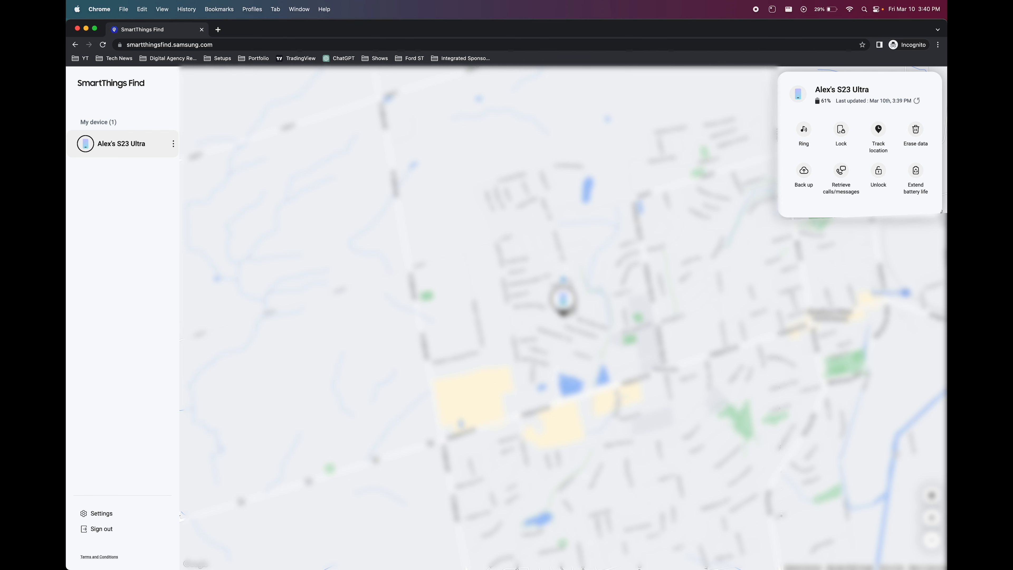
pyautogui.moveTo(784, 197)
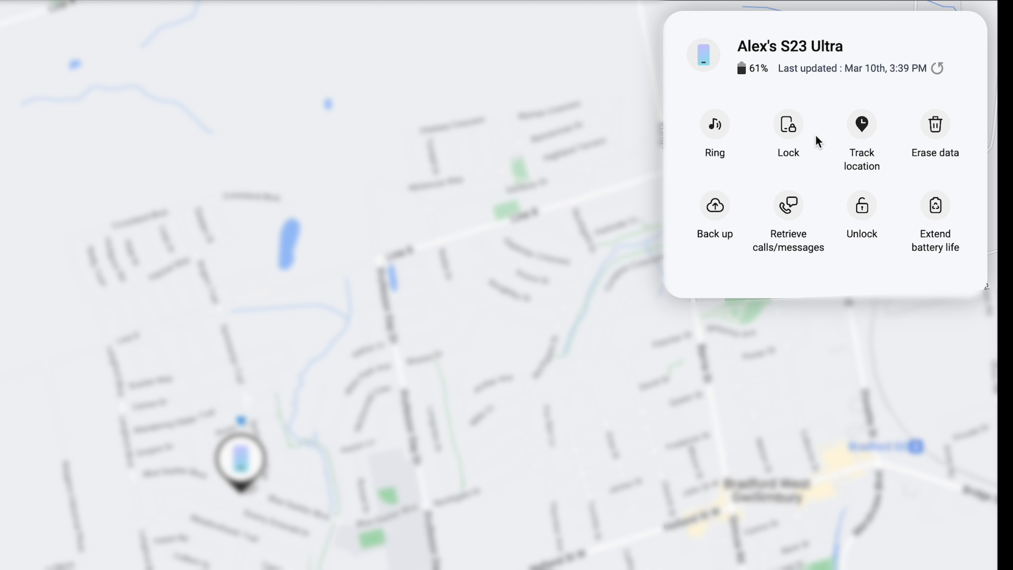
pyautogui.moveTo(732, 92)
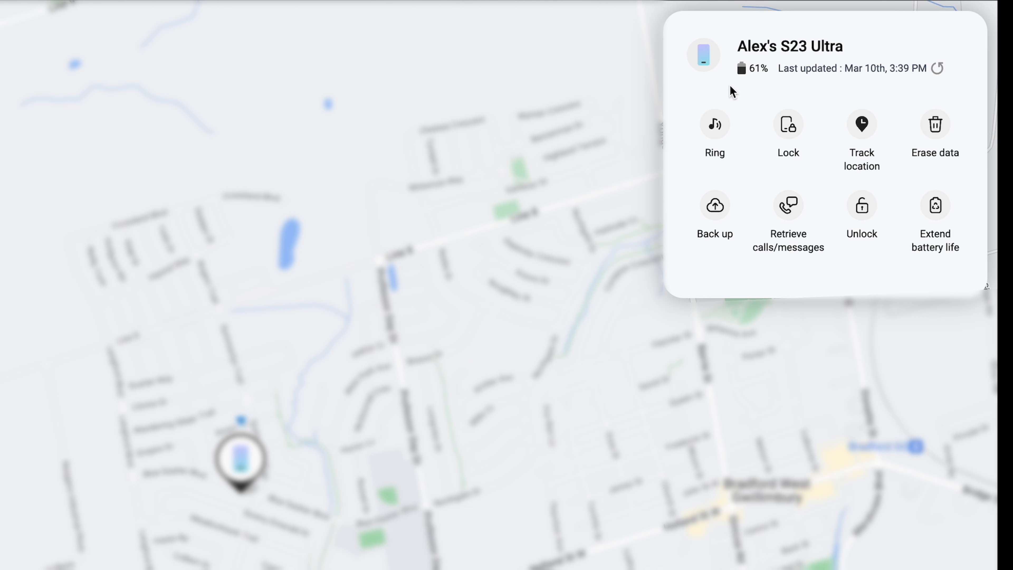
pyautogui.moveTo(749, 244)
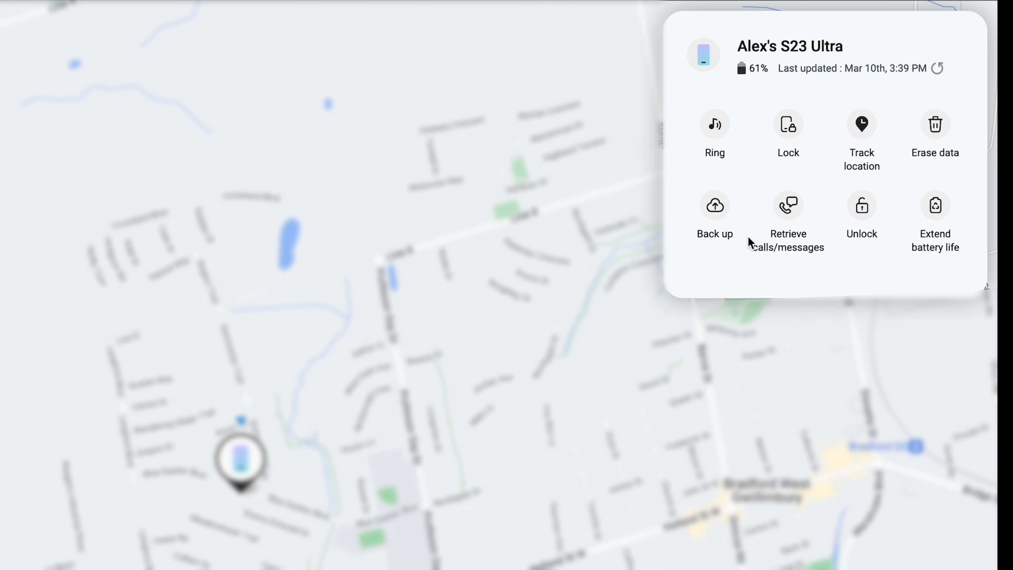
pyautogui.moveTo(714, 140)
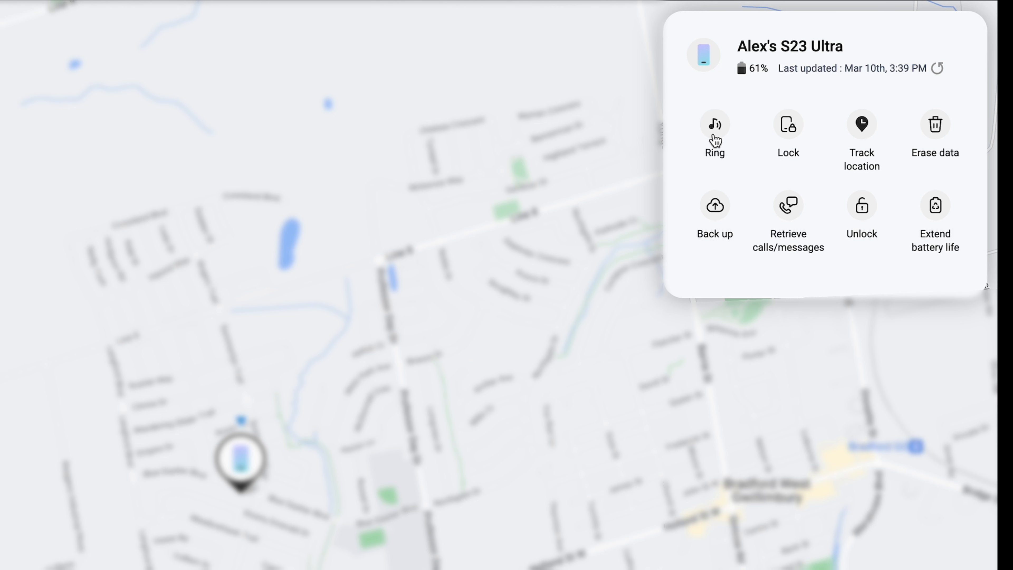
pyautogui.moveTo(712, 127)
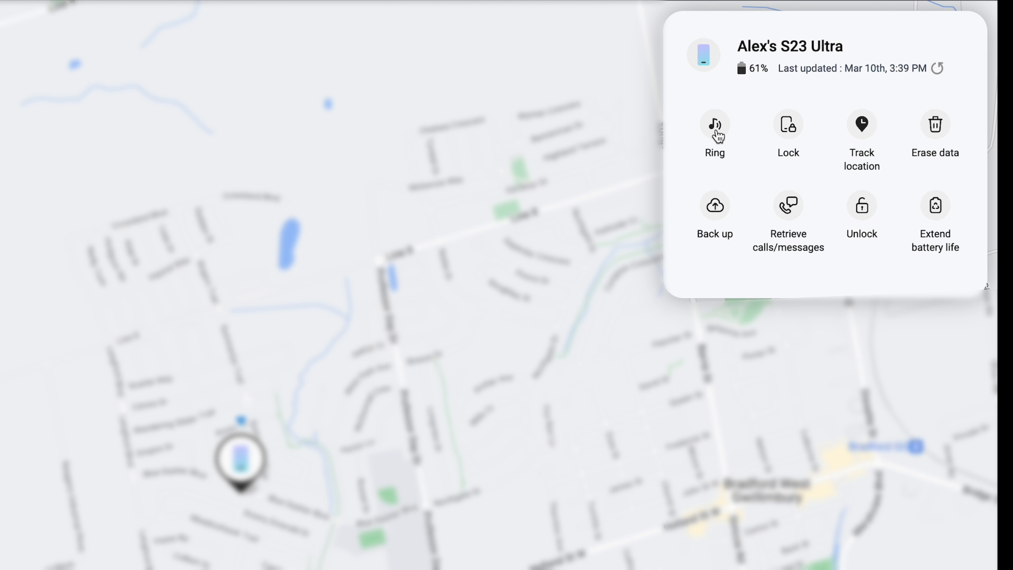
pyautogui.moveTo(739, 147)
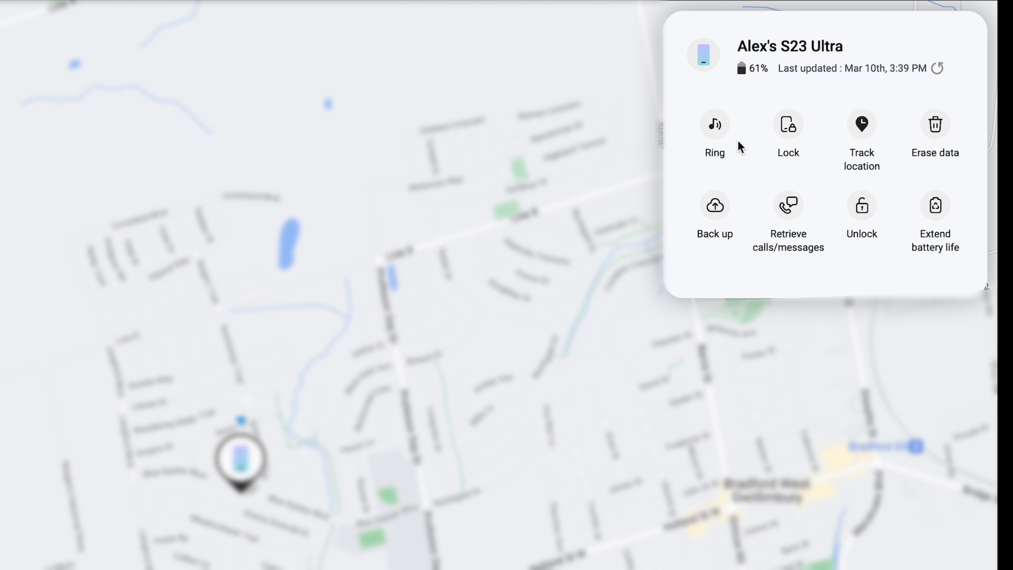
pyautogui.moveTo(788, 144)
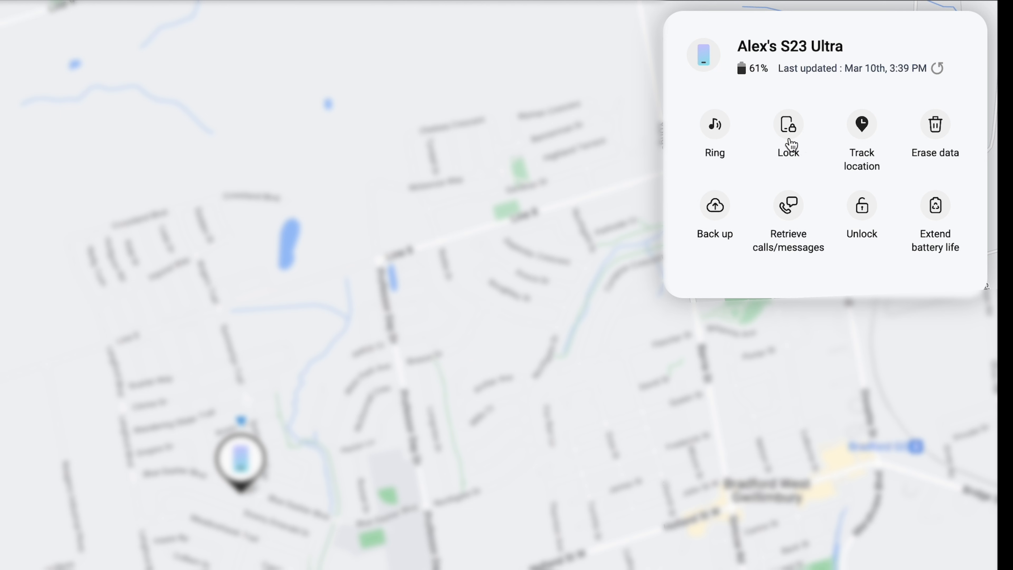
pyautogui.moveTo(797, 251)
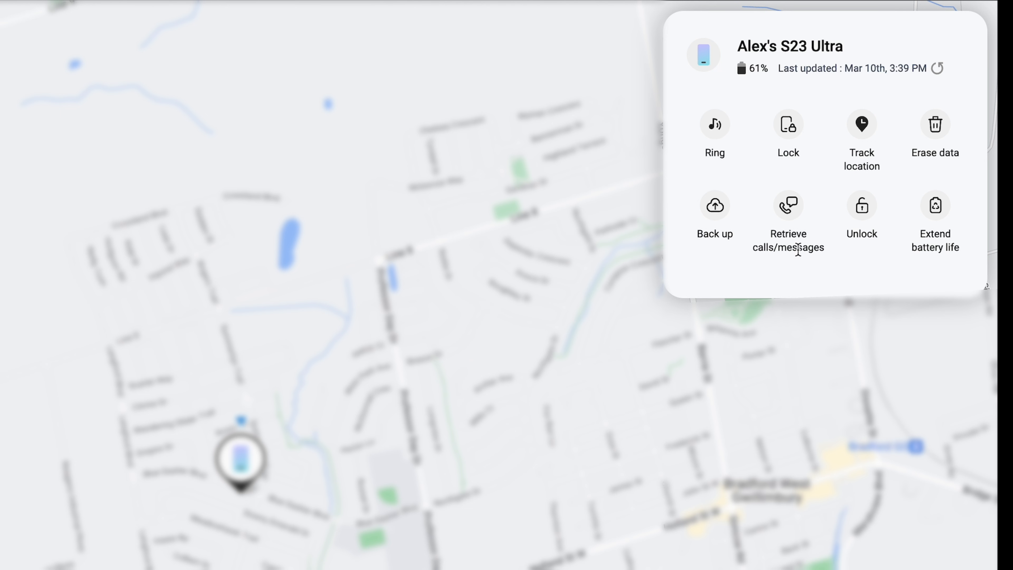
pyautogui.moveTo(786, 214)
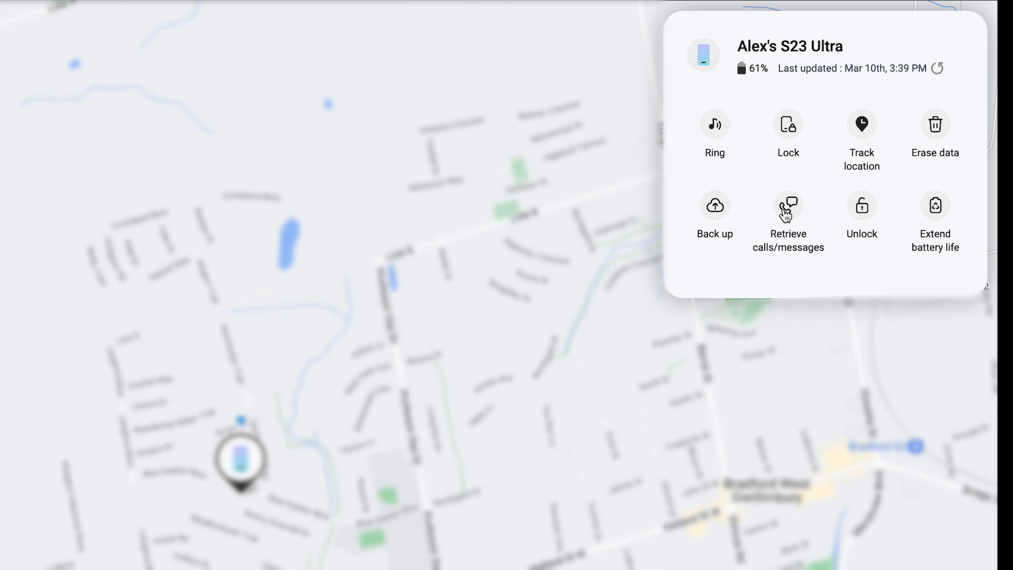
pyautogui.moveTo(955, 231)
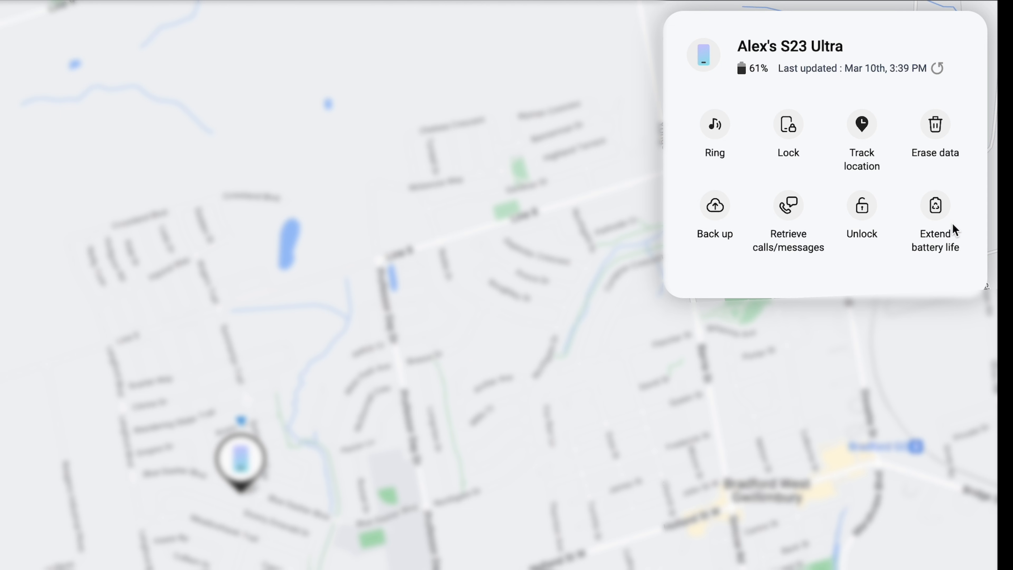
pyautogui.moveTo(935, 205)
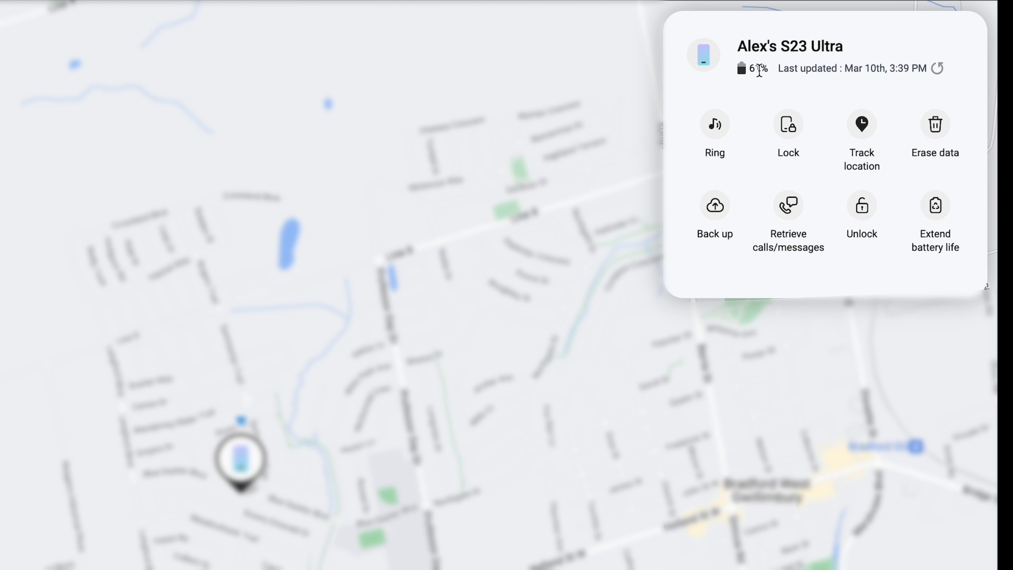
pyautogui.moveTo(725, 130)
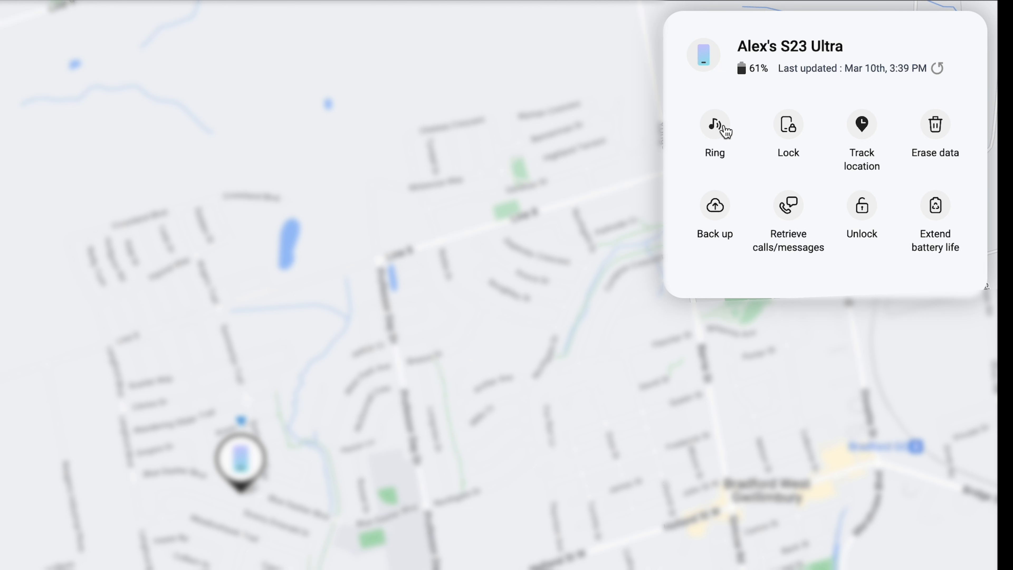
pyautogui.moveTo(759, 71)
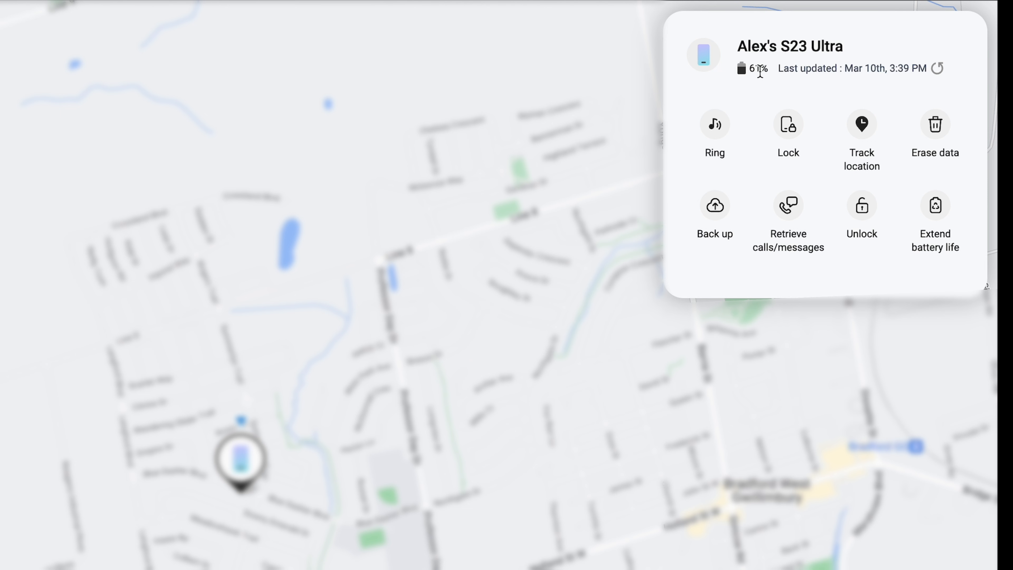
pyautogui.moveTo(925, 201)
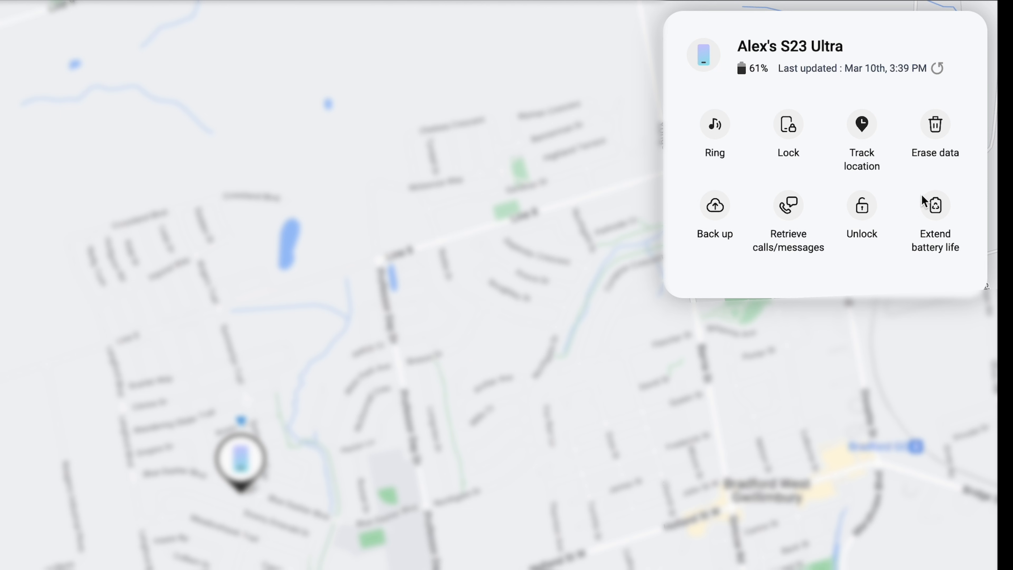
pyautogui.moveTo(941, 220)
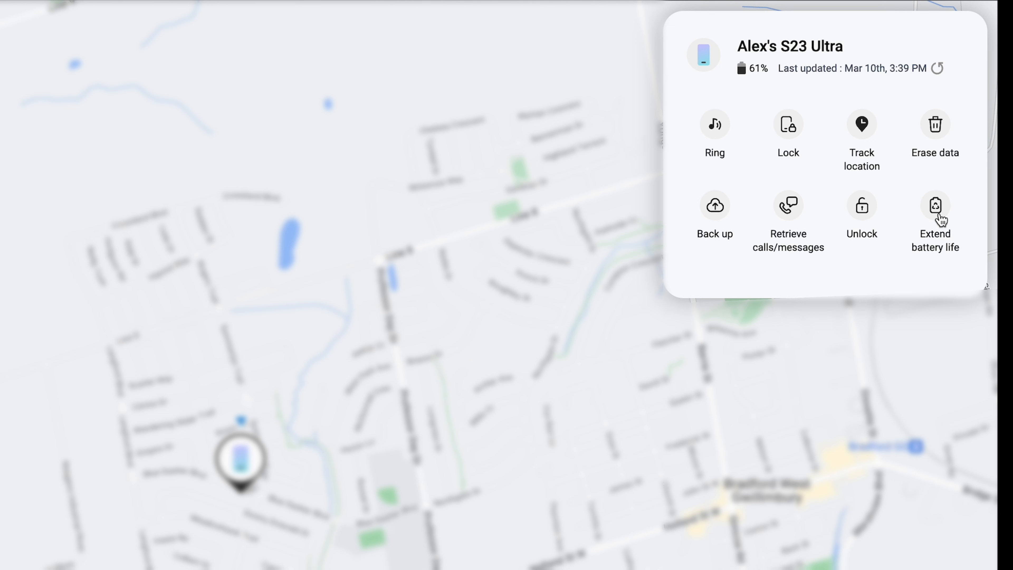
pyautogui.moveTo(935, 218)
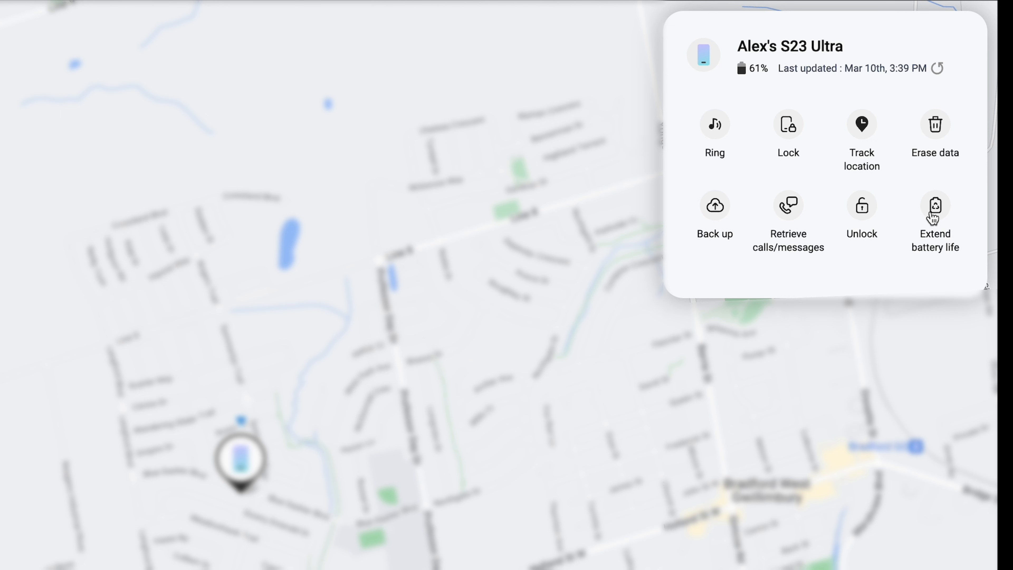
pyautogui.moveTo(760, 70)
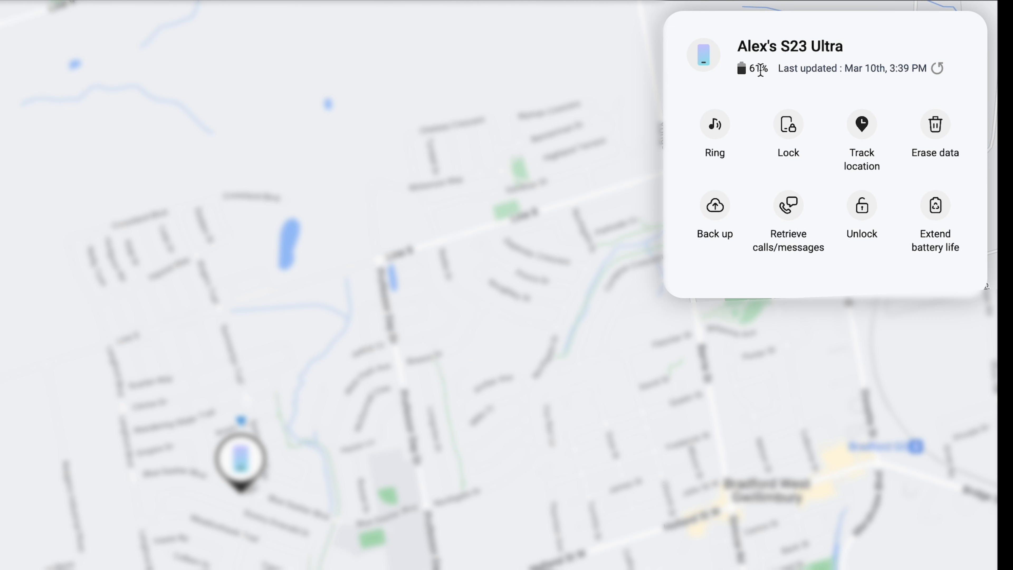
pyautogui.moveTo(759, 84)
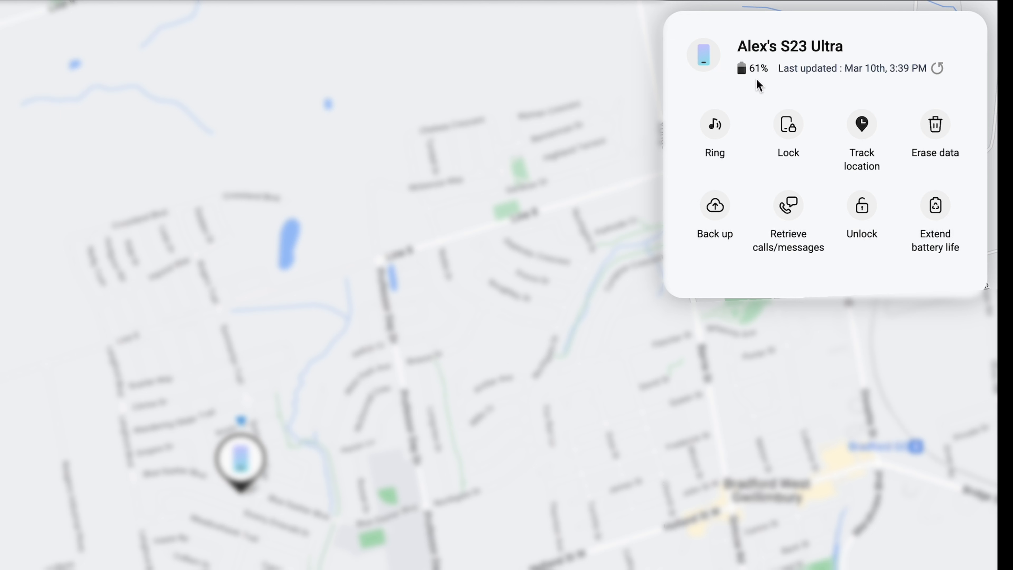
pyautogui.moveTo(936, 67)
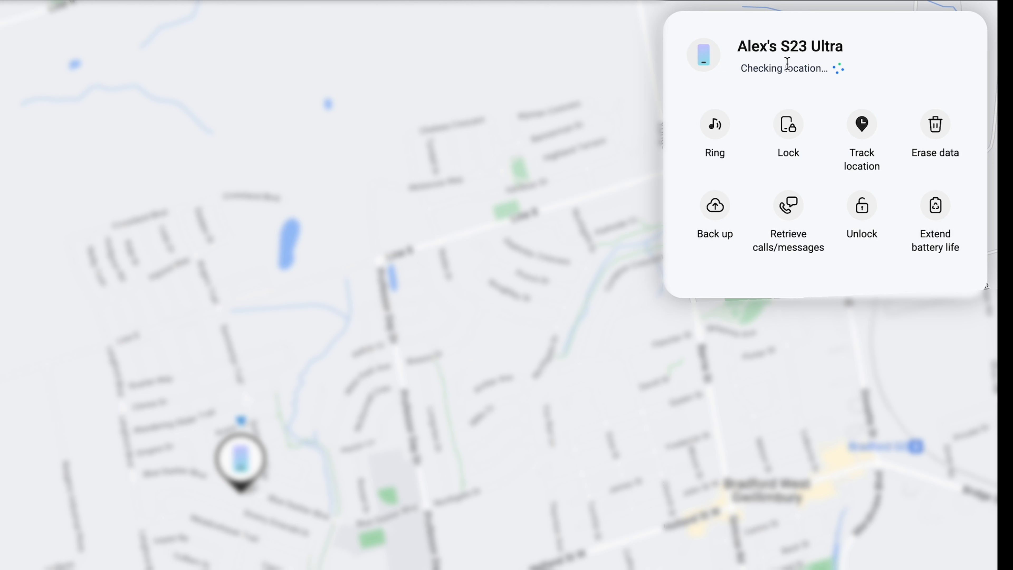
pyautogui.moveTo(820, 80)
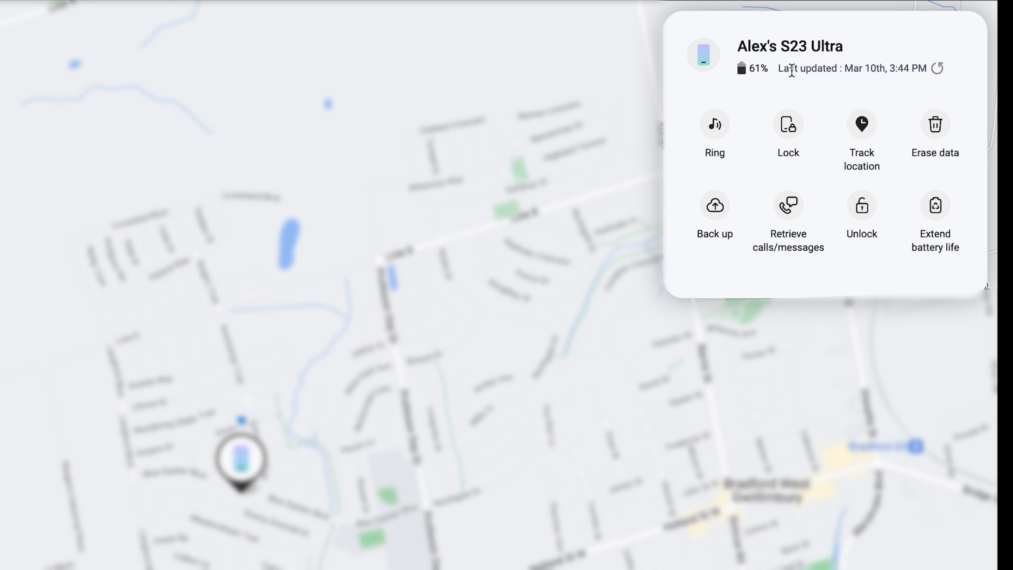
pyautogui.moveTo(801, 195)
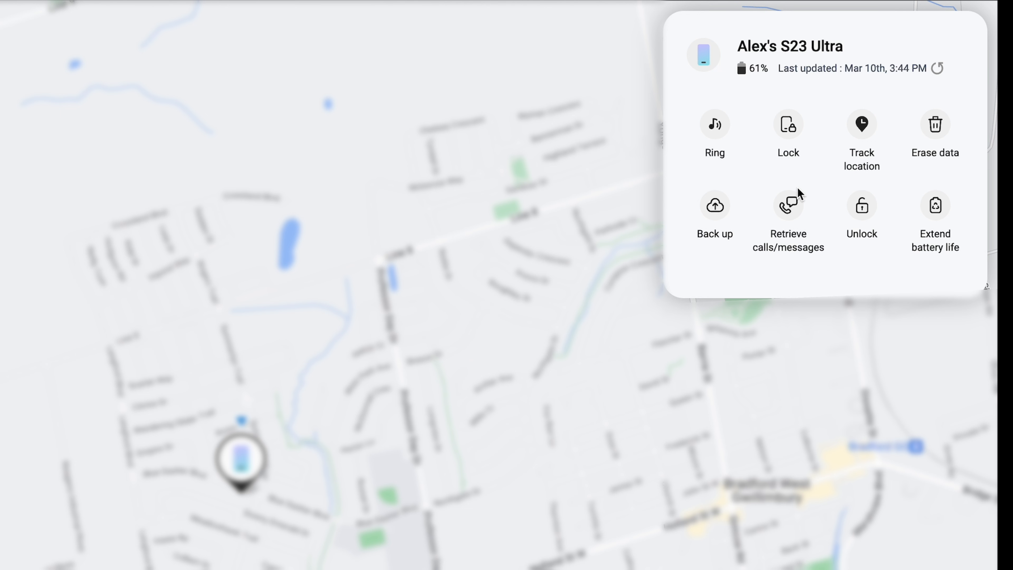
pyautogui.moveTo(793, 115)
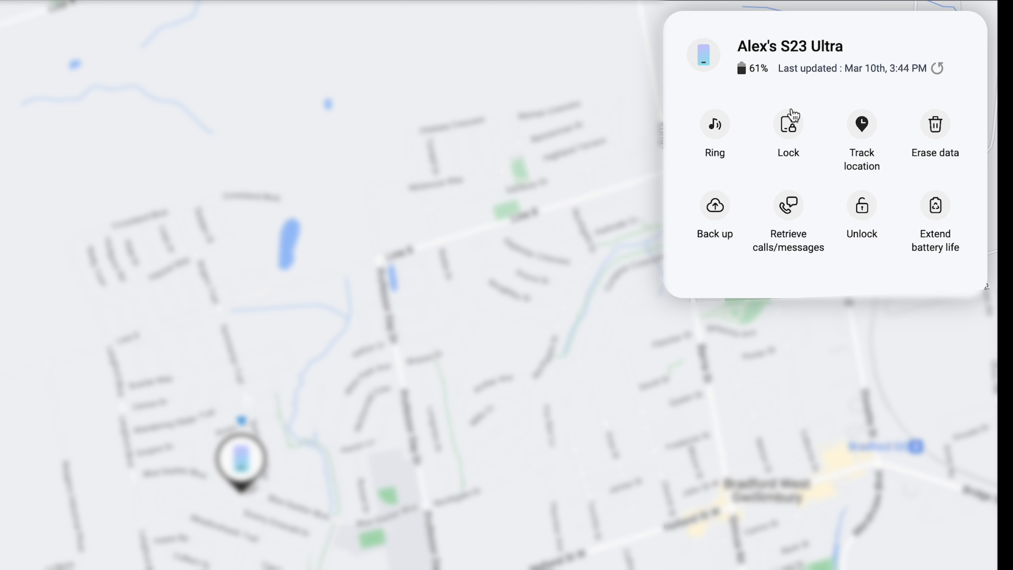
pyautogui.moveTo(934, 132)
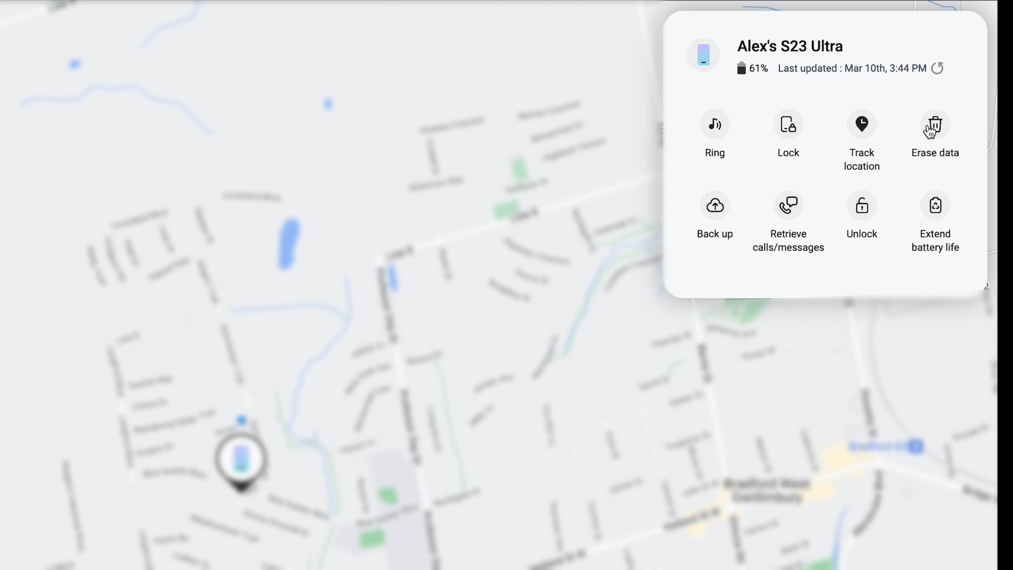
pyautogui.moveTo(932, 140)
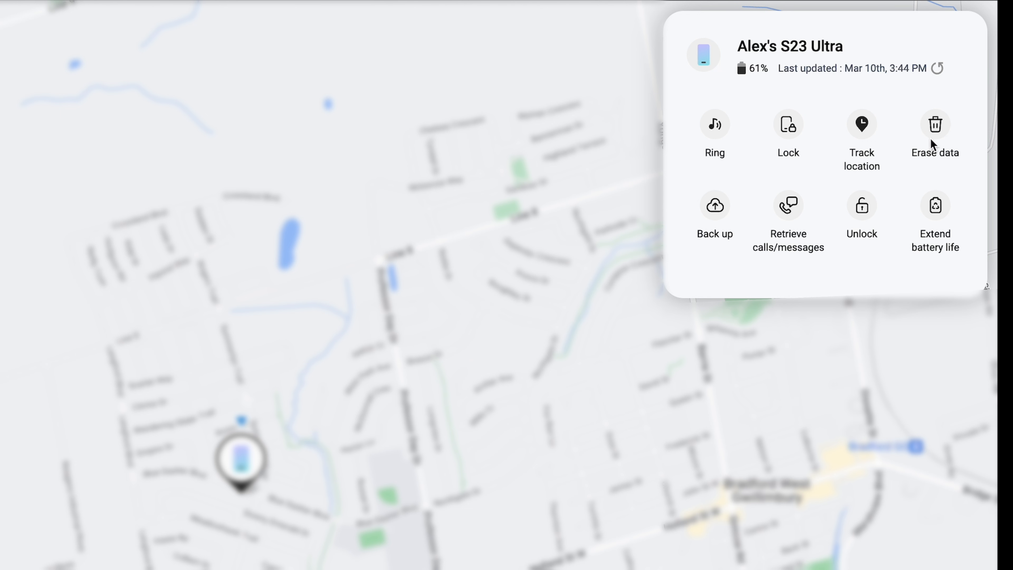
pyautogui.moveTo(934, 139)
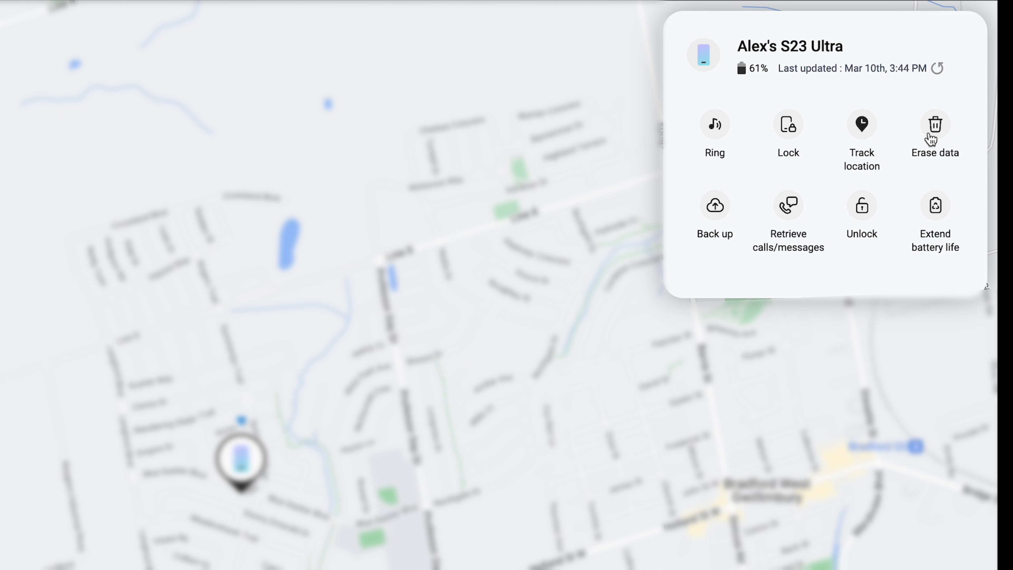
pyautogui.moveTo(731, 250)
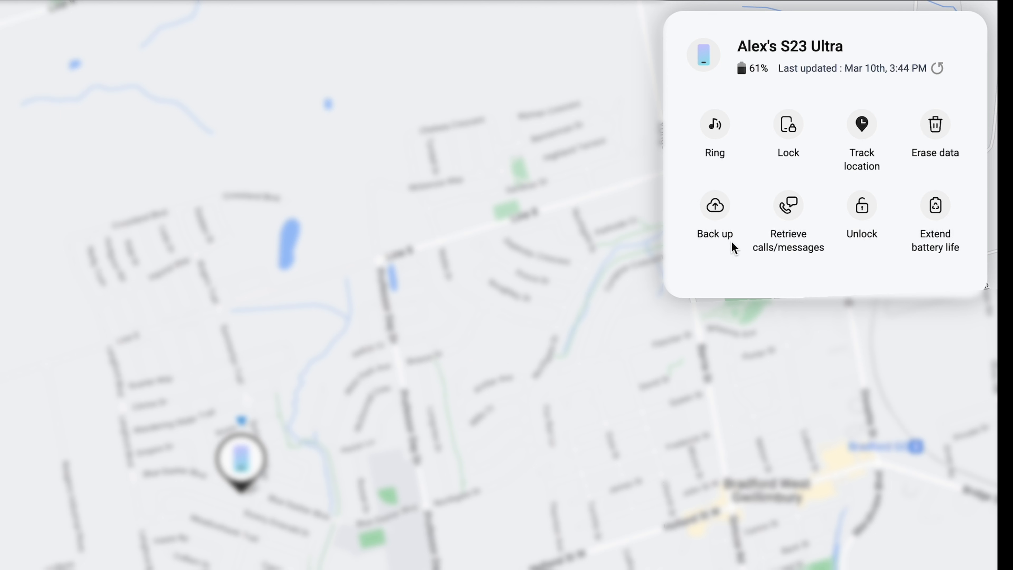
pyautogui.moveTo(722, 216)
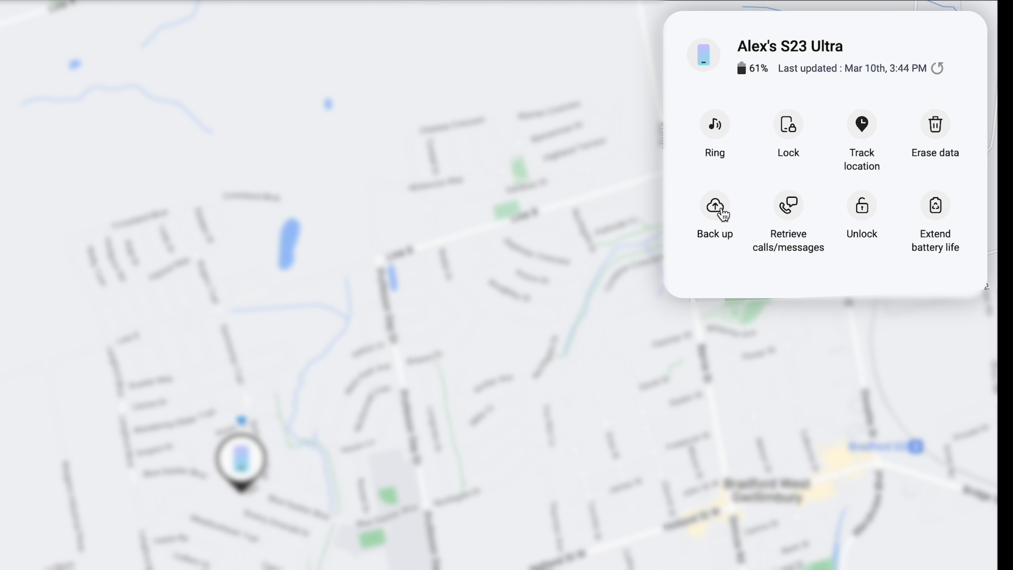
pyautogui.moveTo(717, 224)
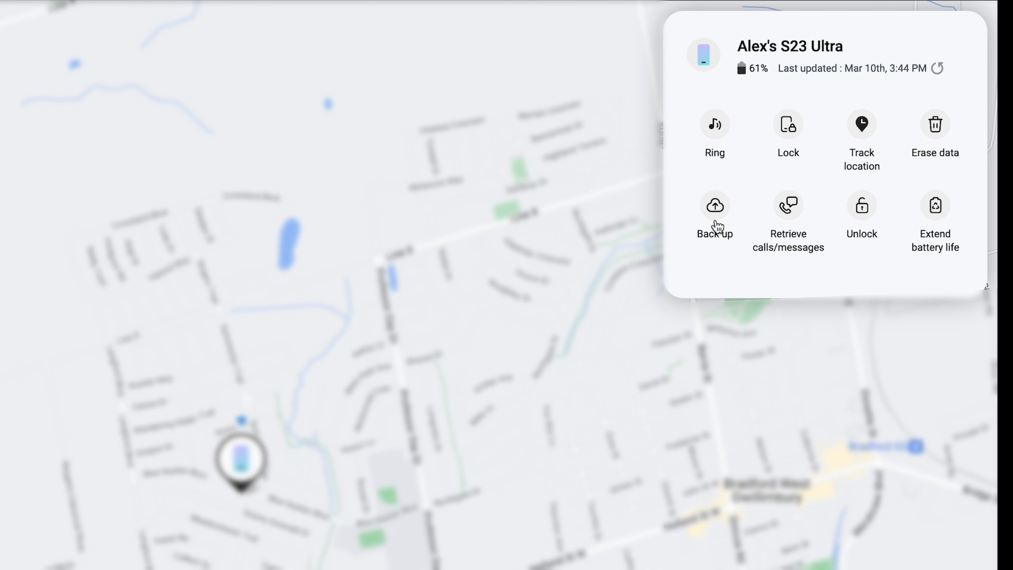
pyautogui.moveTo(714, 217)
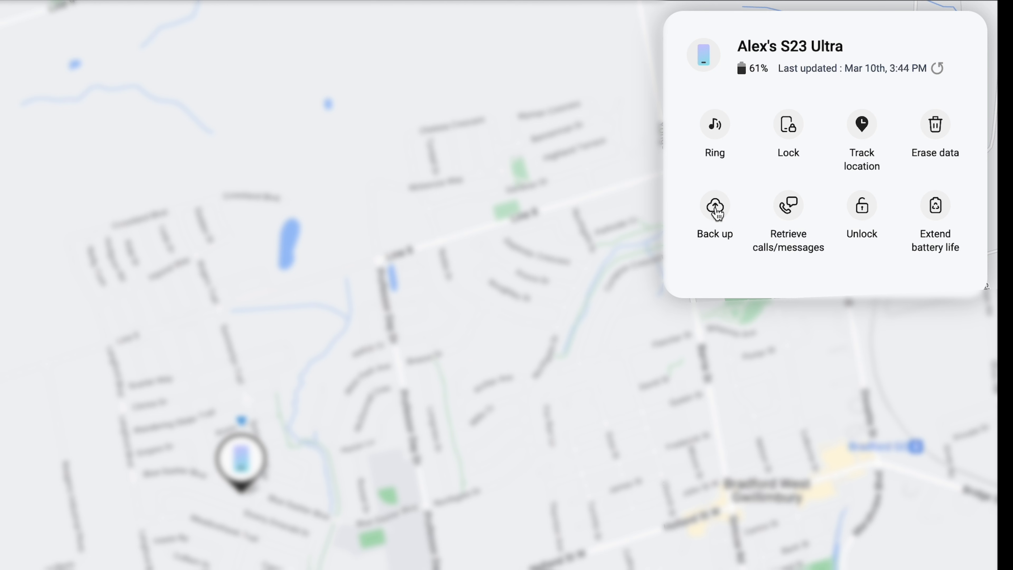
pyautogui.moveTo(719, 226)
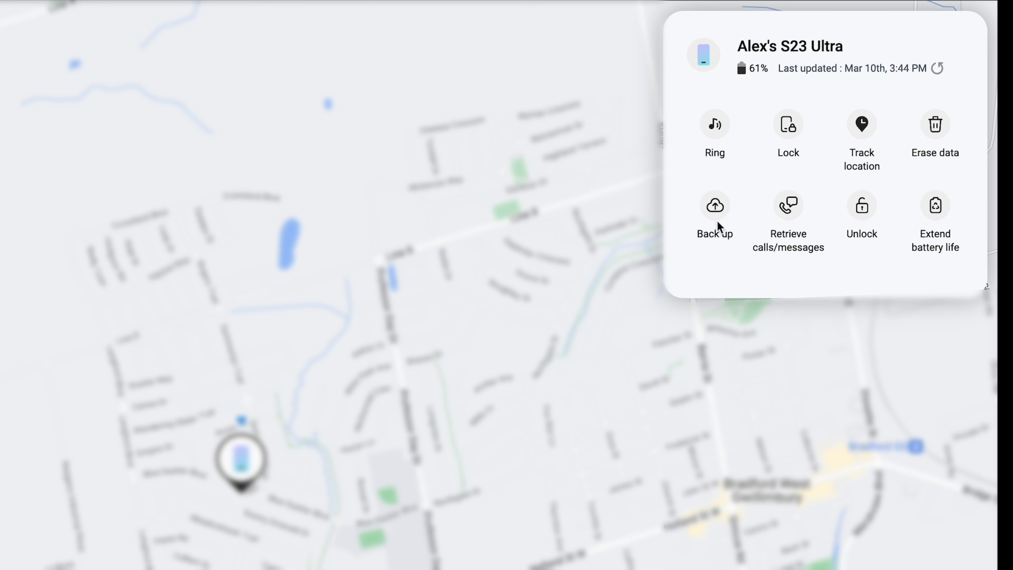
pyautogui.moveTo(719, 219)
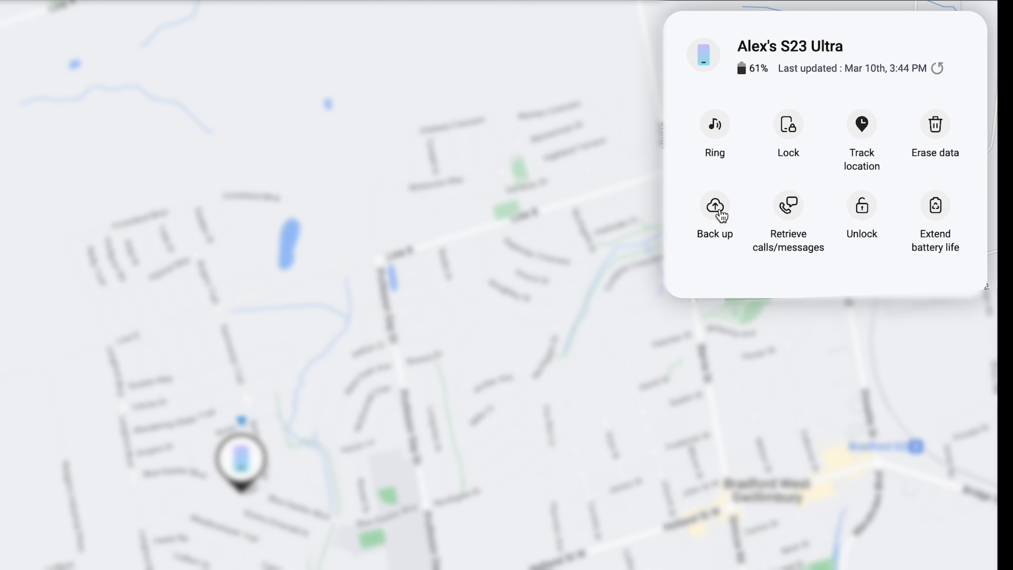
# - Review the Back up my phone data list and close it without backing up
pyautogui.click(715, 213)
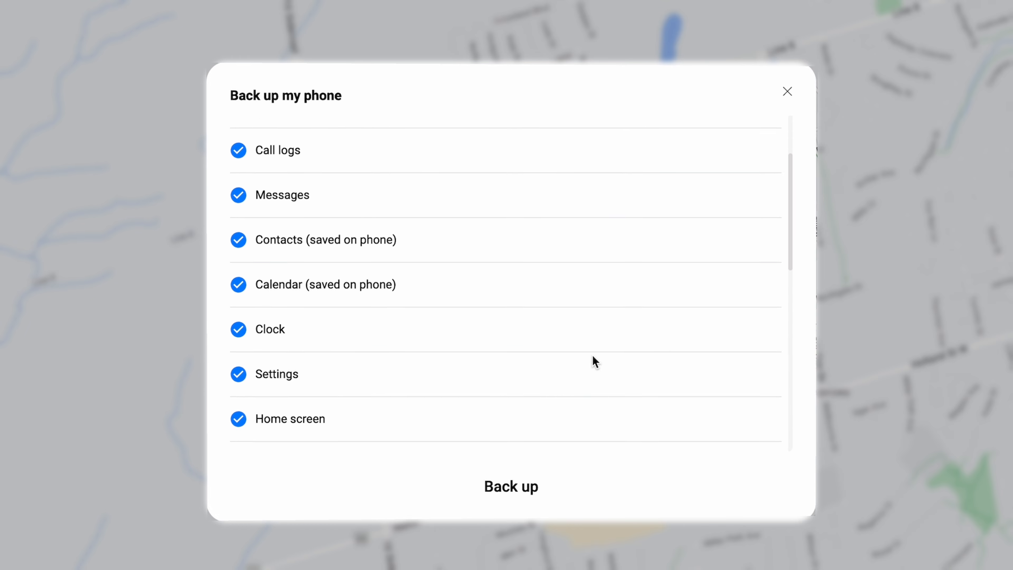
pyautogui.scroll(-3)
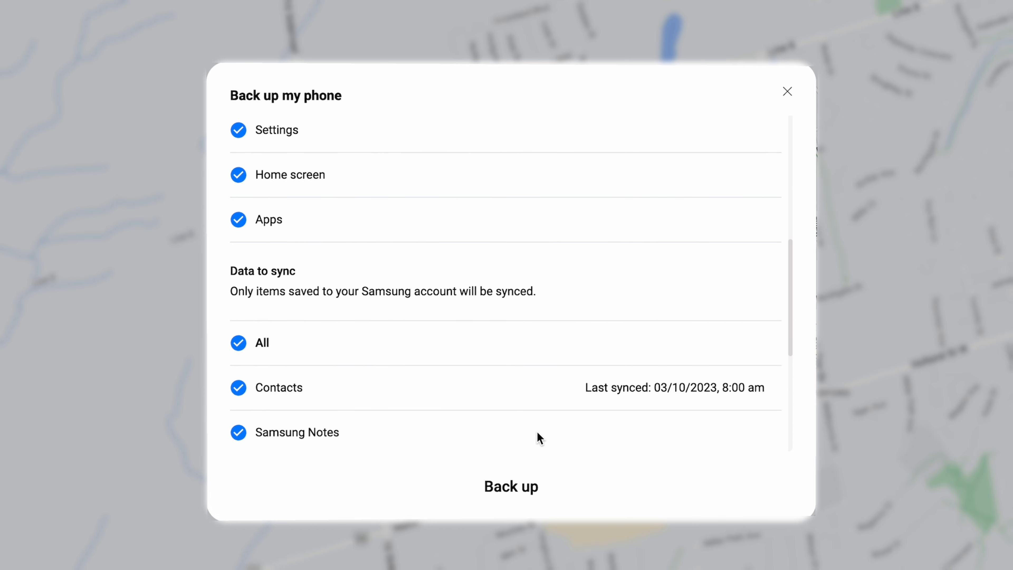
pyautogui.moveTo(788, 92)
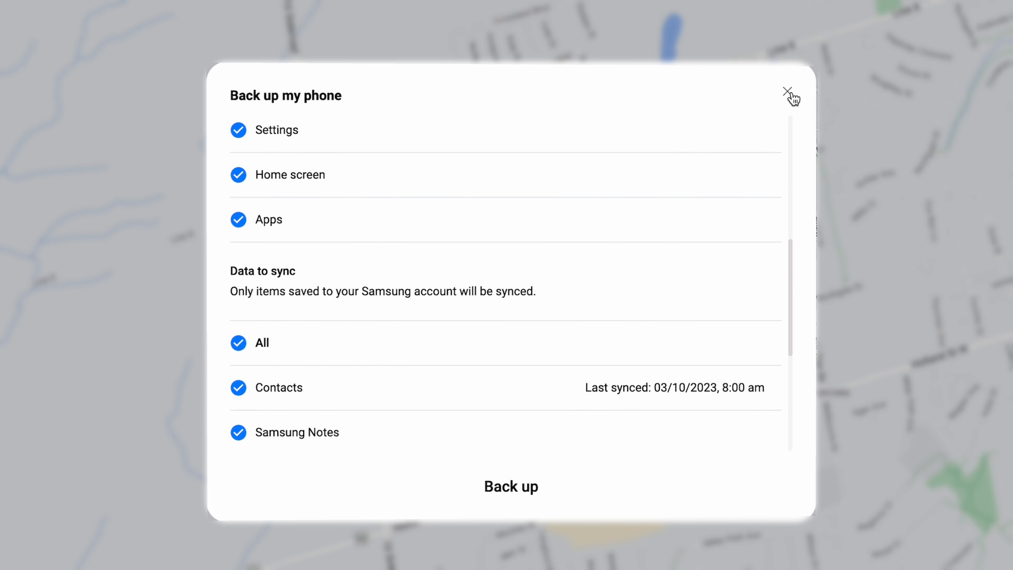
pyautogui.click(787, 92)
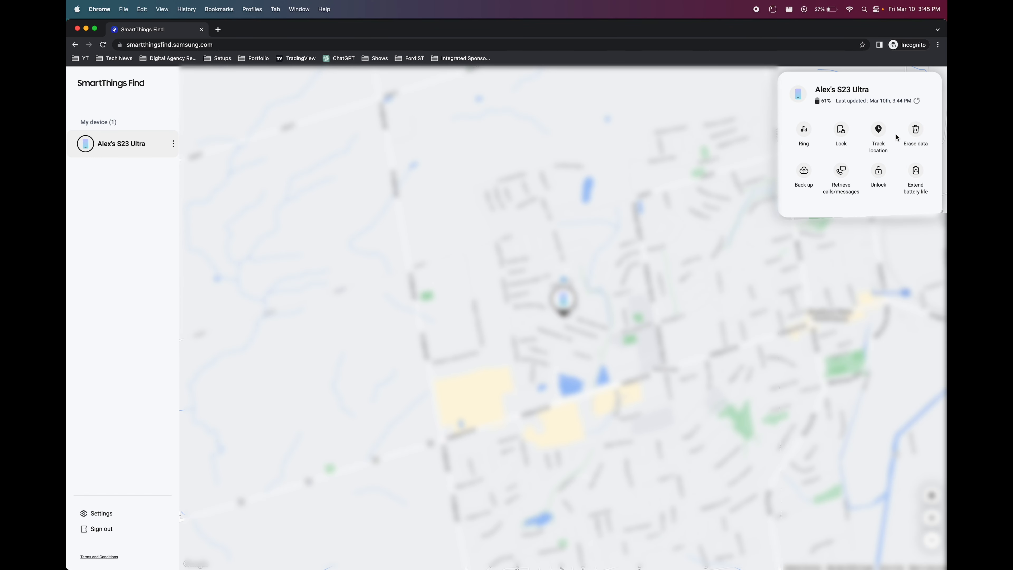
pyautogui.moveTo(916, 132)
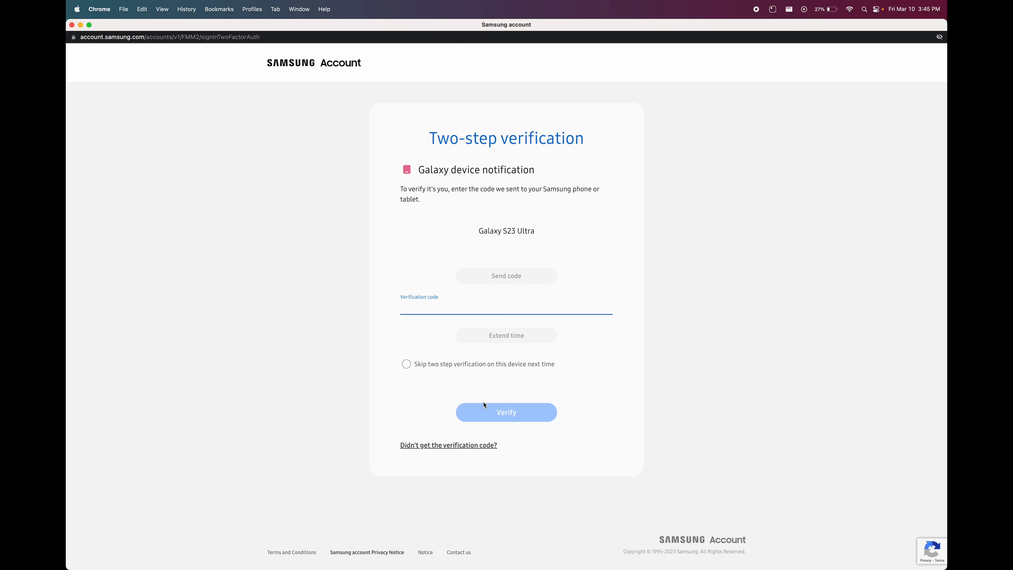
# - Have a two-step verification code sent to the Galaxy S23 Ultra
pyautogui.click(506, 276)
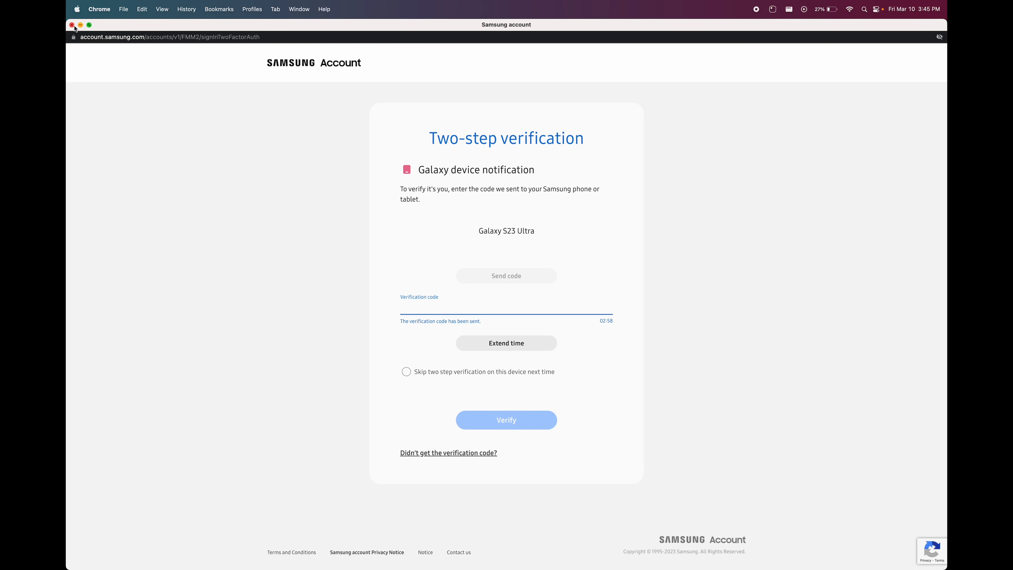
# - Close the Samsung Account verification window, returning to the S23 Ultra map and remote actions
pyautogui.click(506, 420)
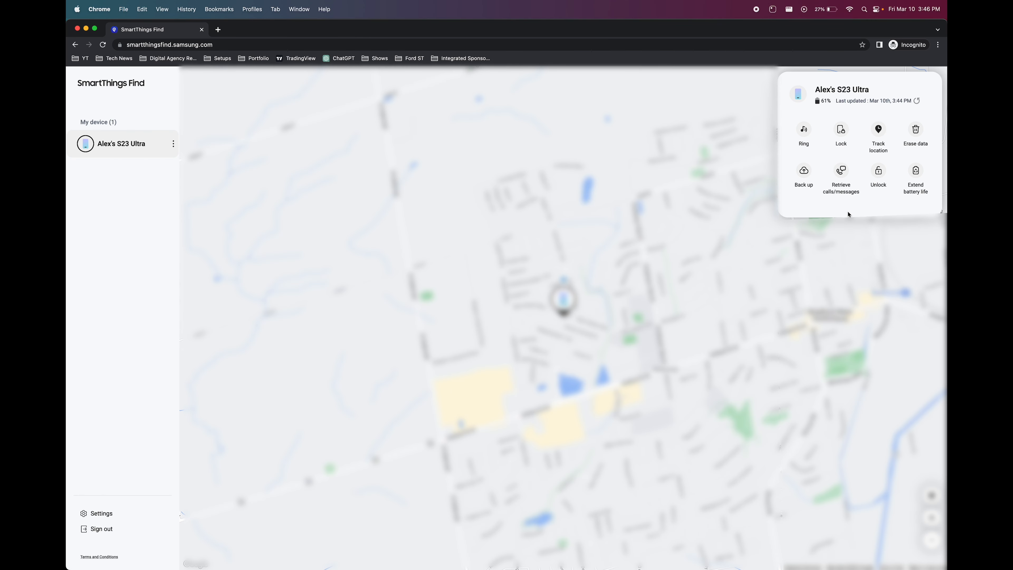
pyautogui.moveTo(860, 195)
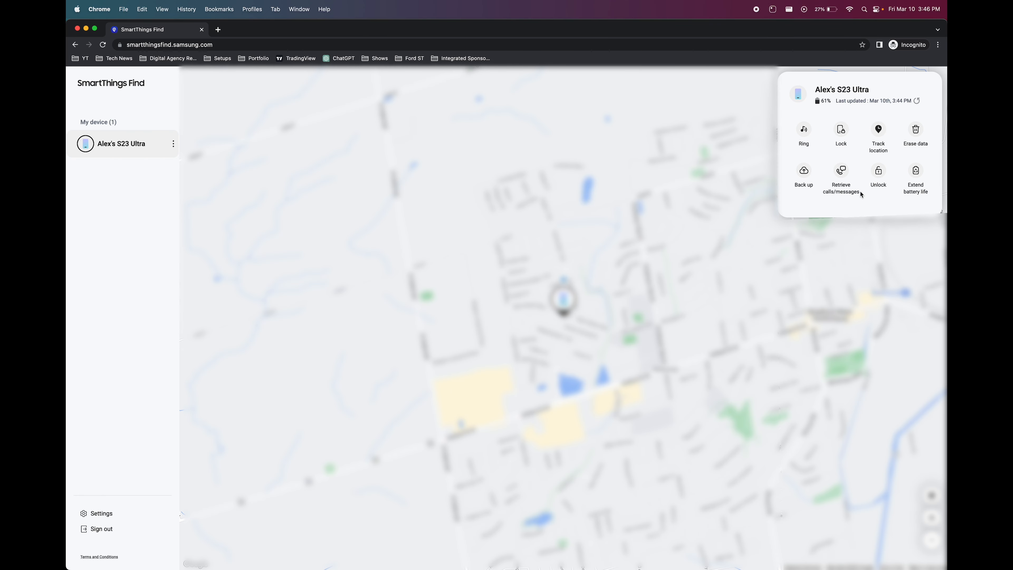
pyautogui.moveTo(899, 167)
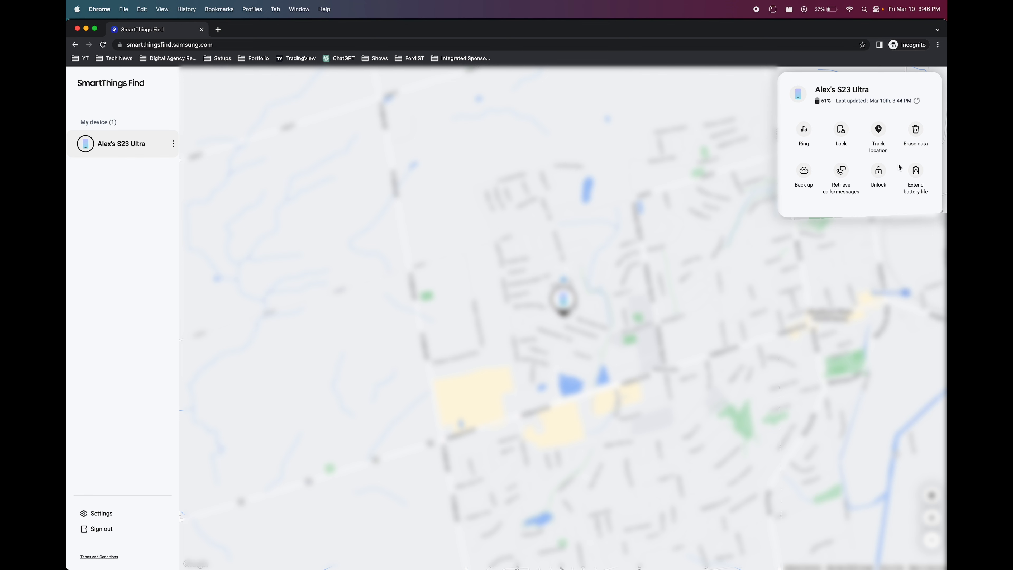
pyautogui.moveTo(919, 142)
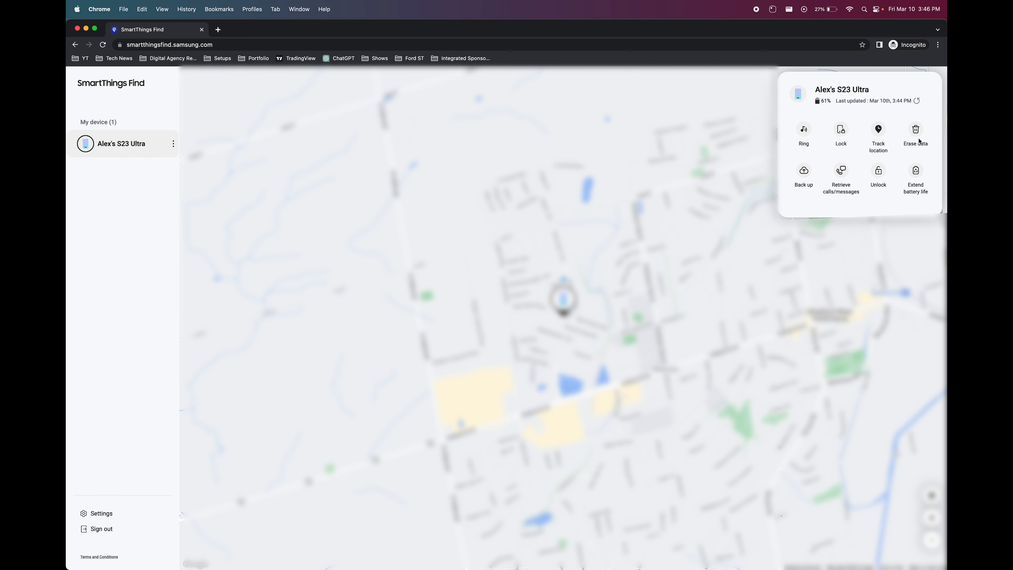
pyautogui.moveTo(878, 126)
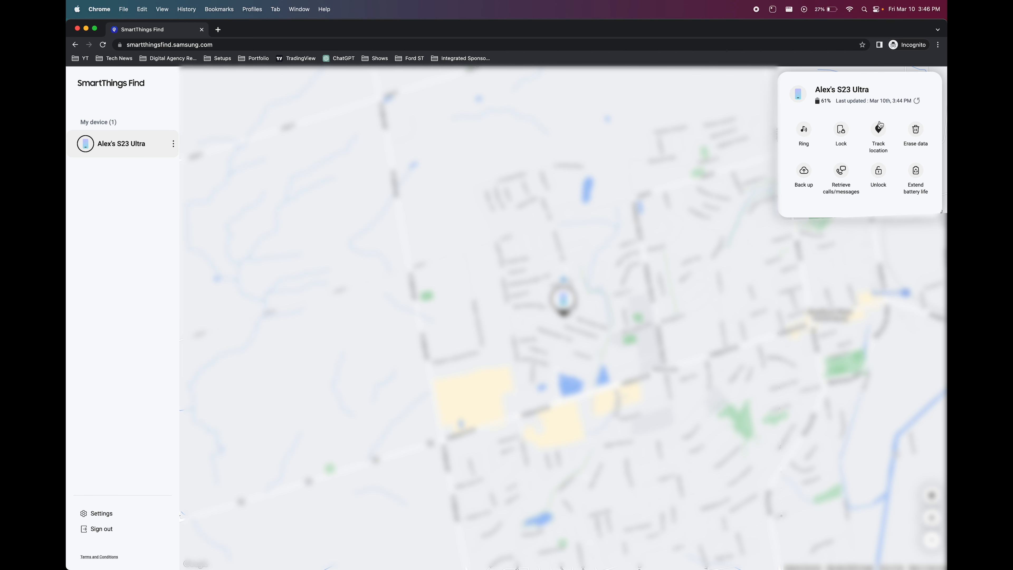
pyautogui.moveTo(877, 147)
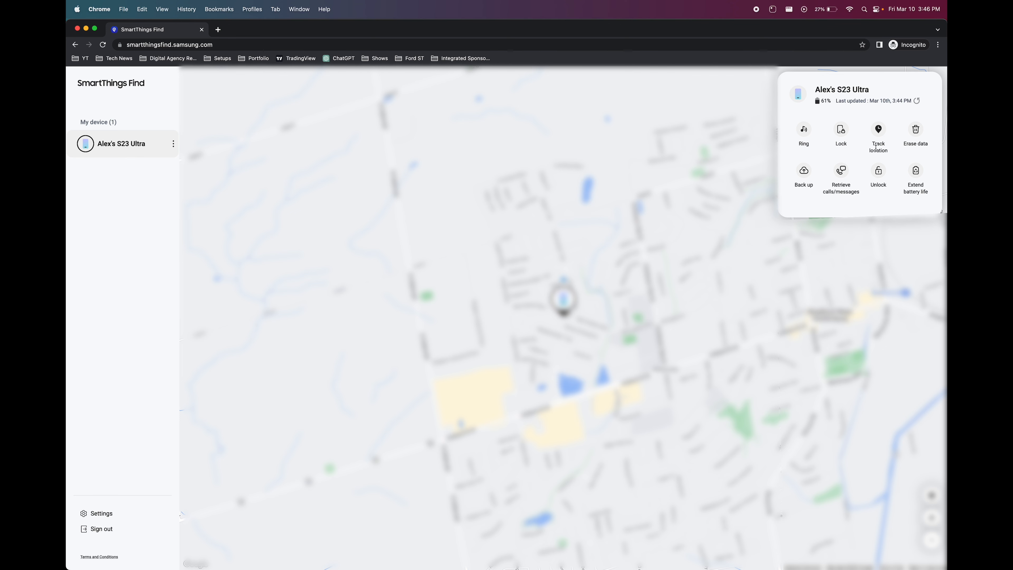
pyautogui.moveTo(895, 150)
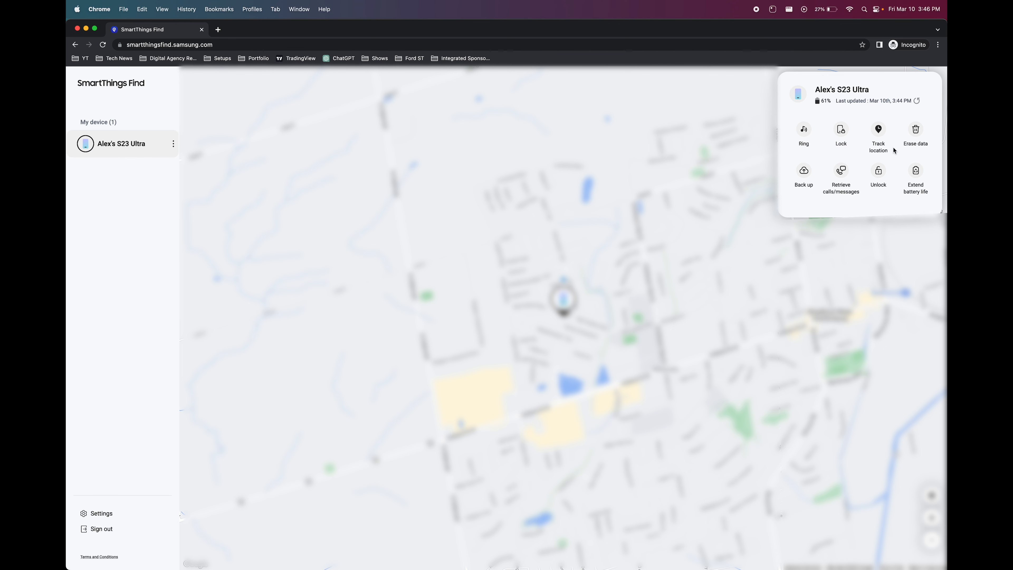
pyautogui.moveTo(850, 97)
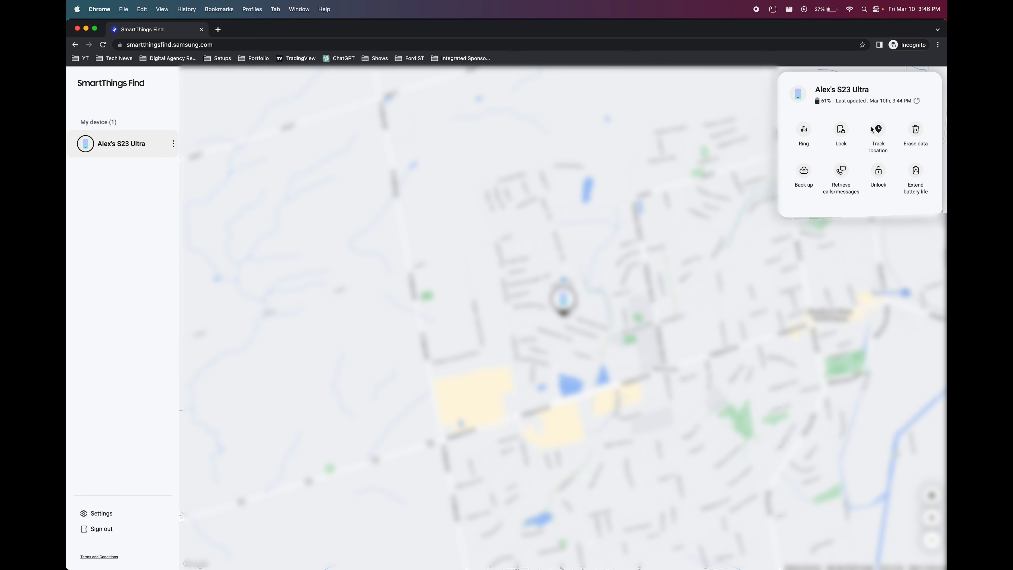
pyautogui.moveTo(865, 137)
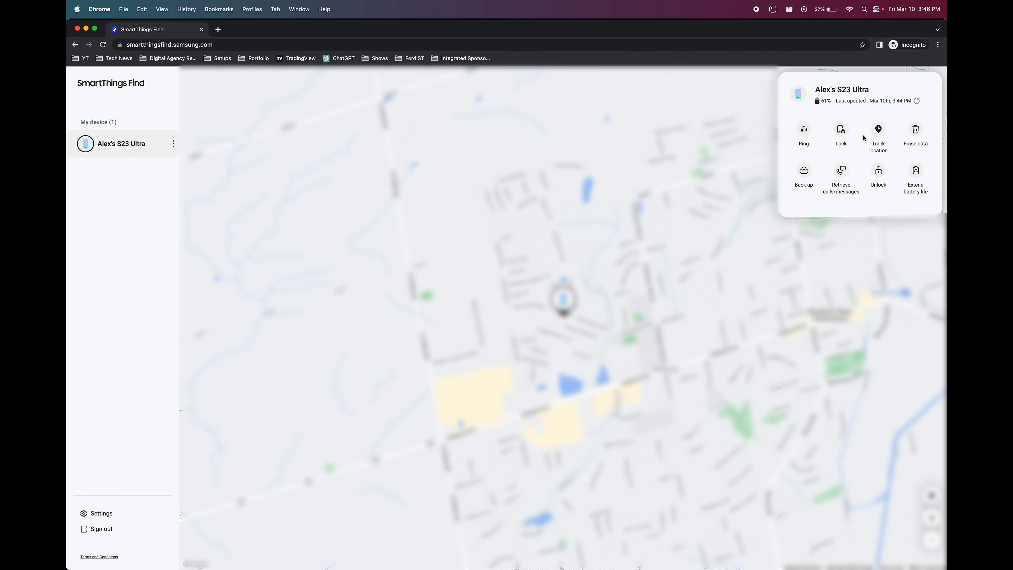
pyautogui.moveTo(814, 163)
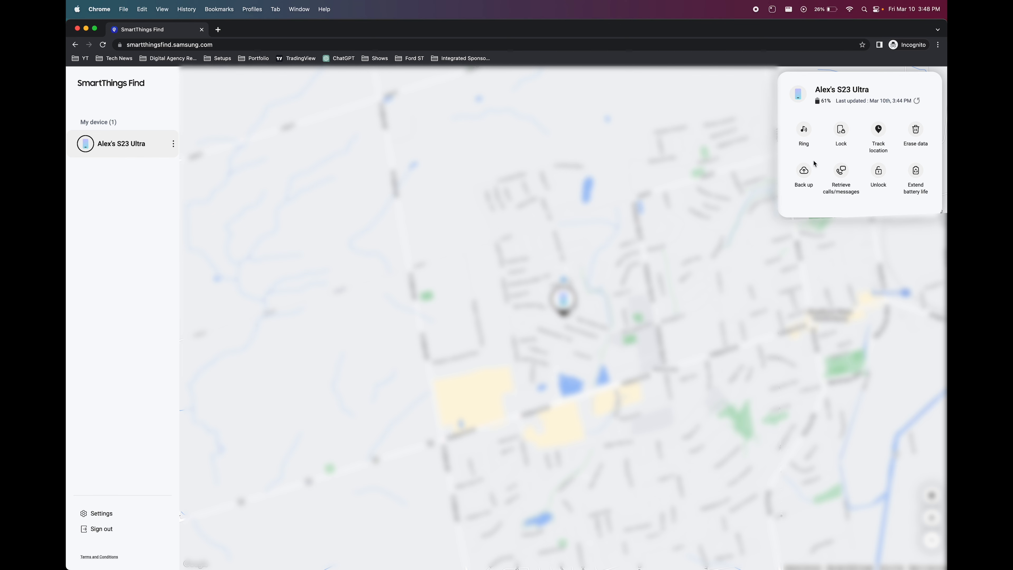
pyautogui.moveTo(809, 154)
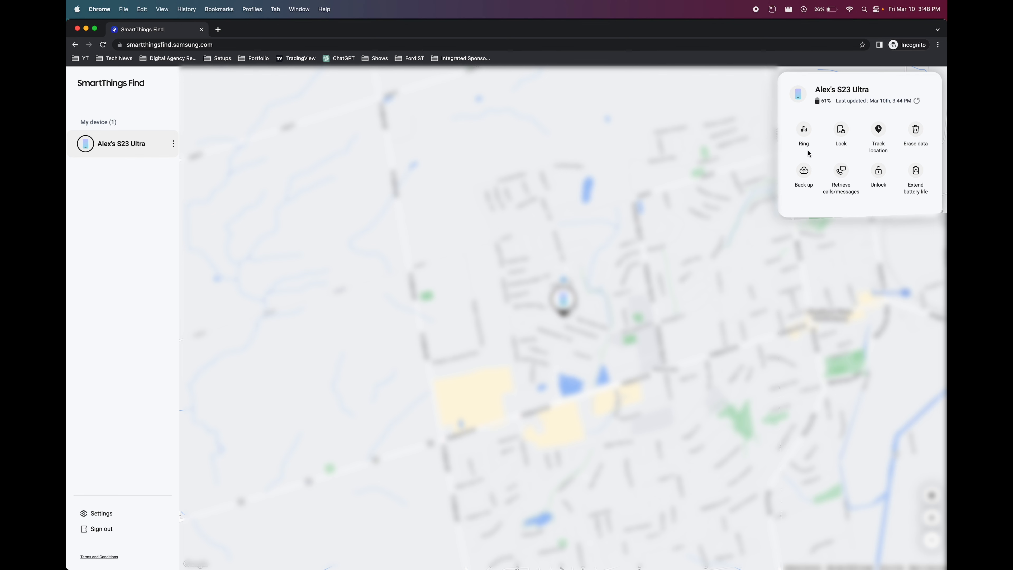
pyautogui.moveTo(817, 145)
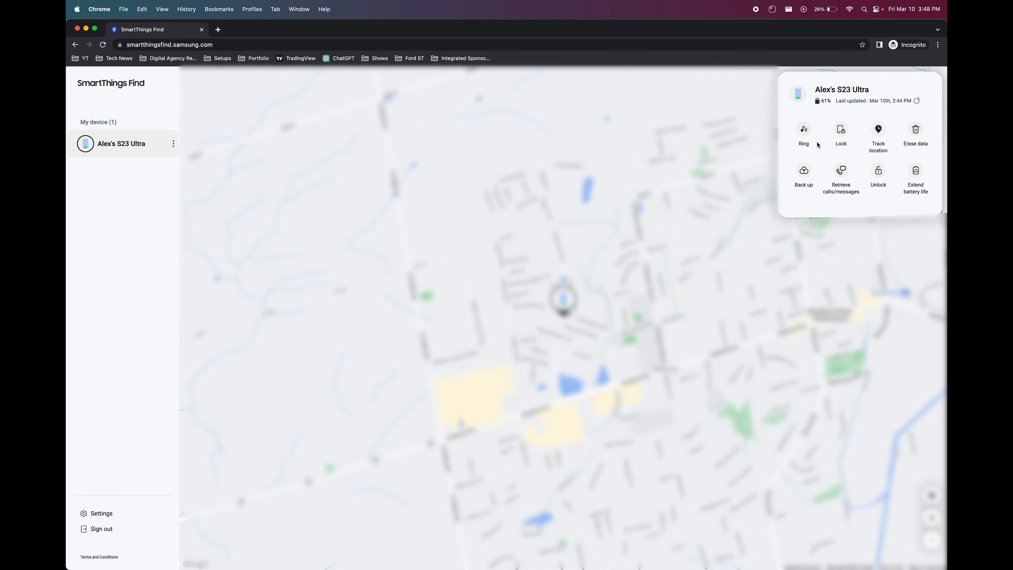
pyautogui.moveTo(904, 118)
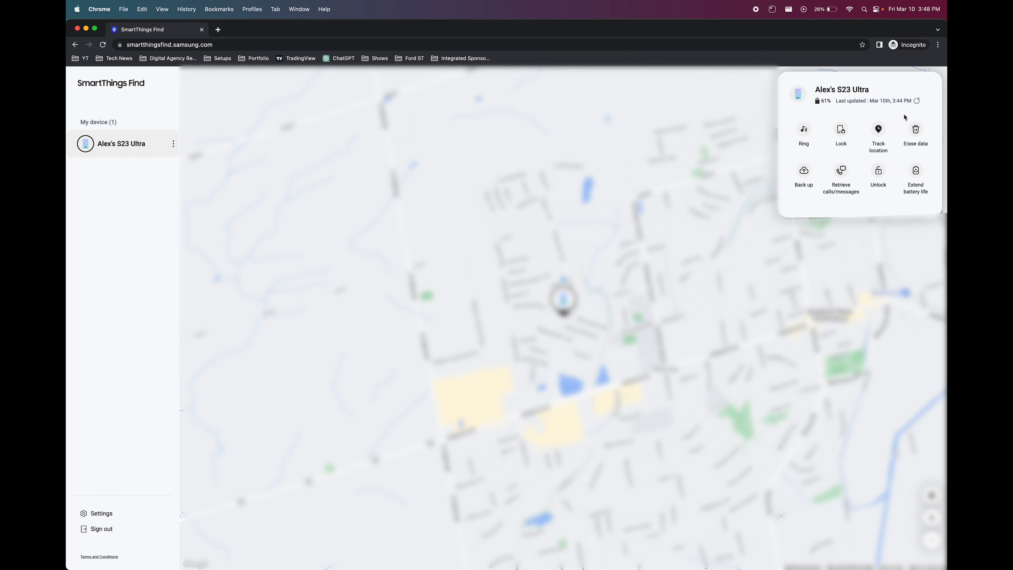
pyautogui.moveTo(838, 121)
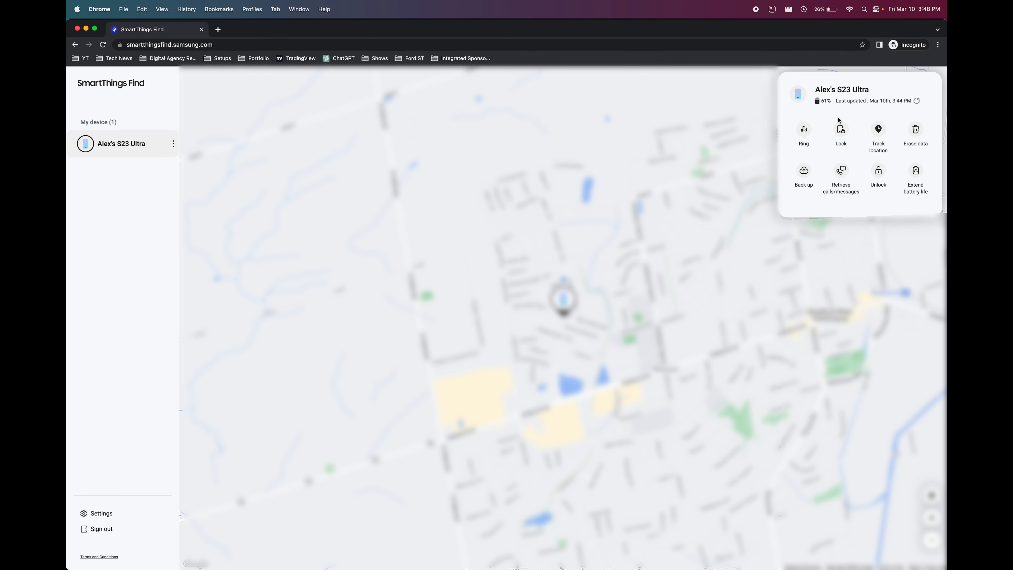